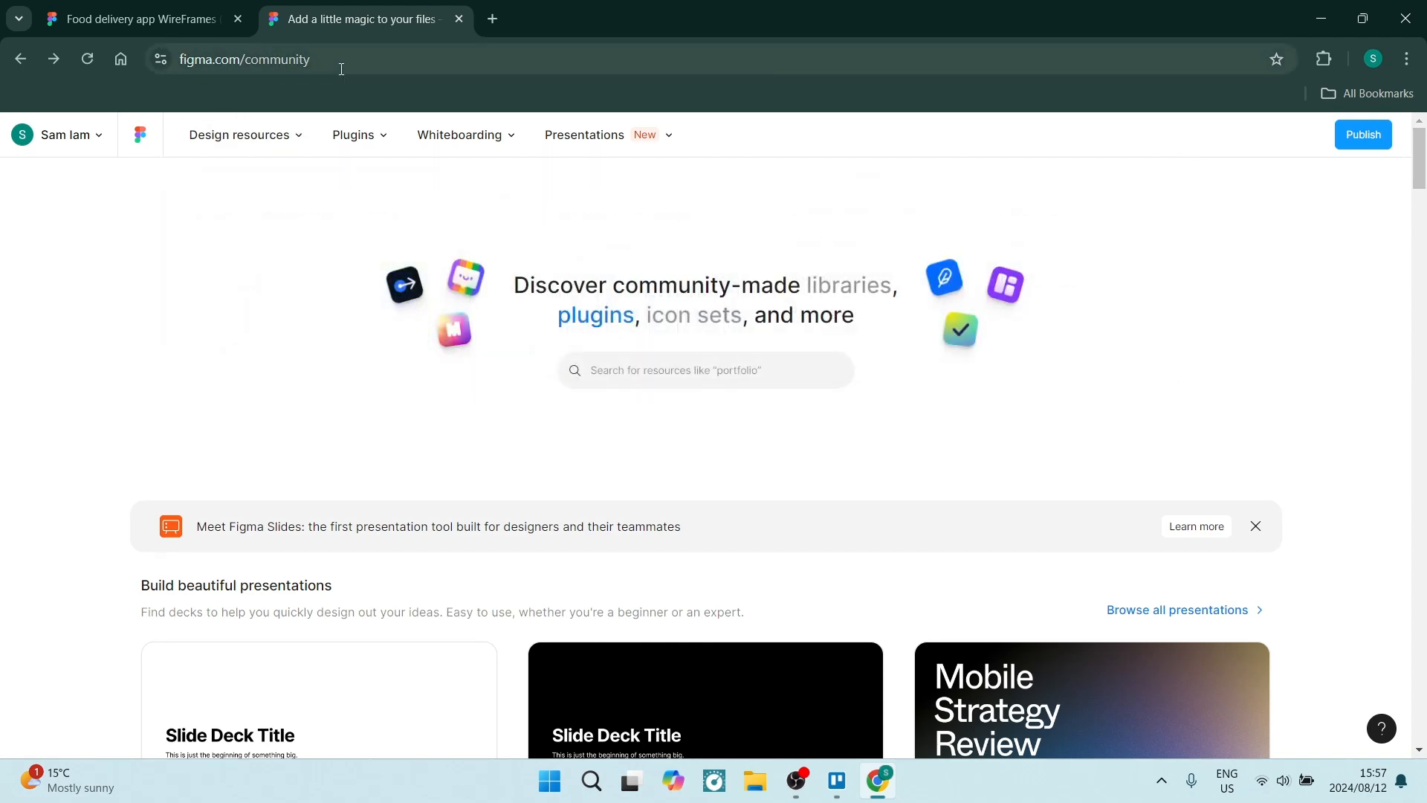
Step: Search Figma Community resources for "wireframes"
left_click(355, 136)
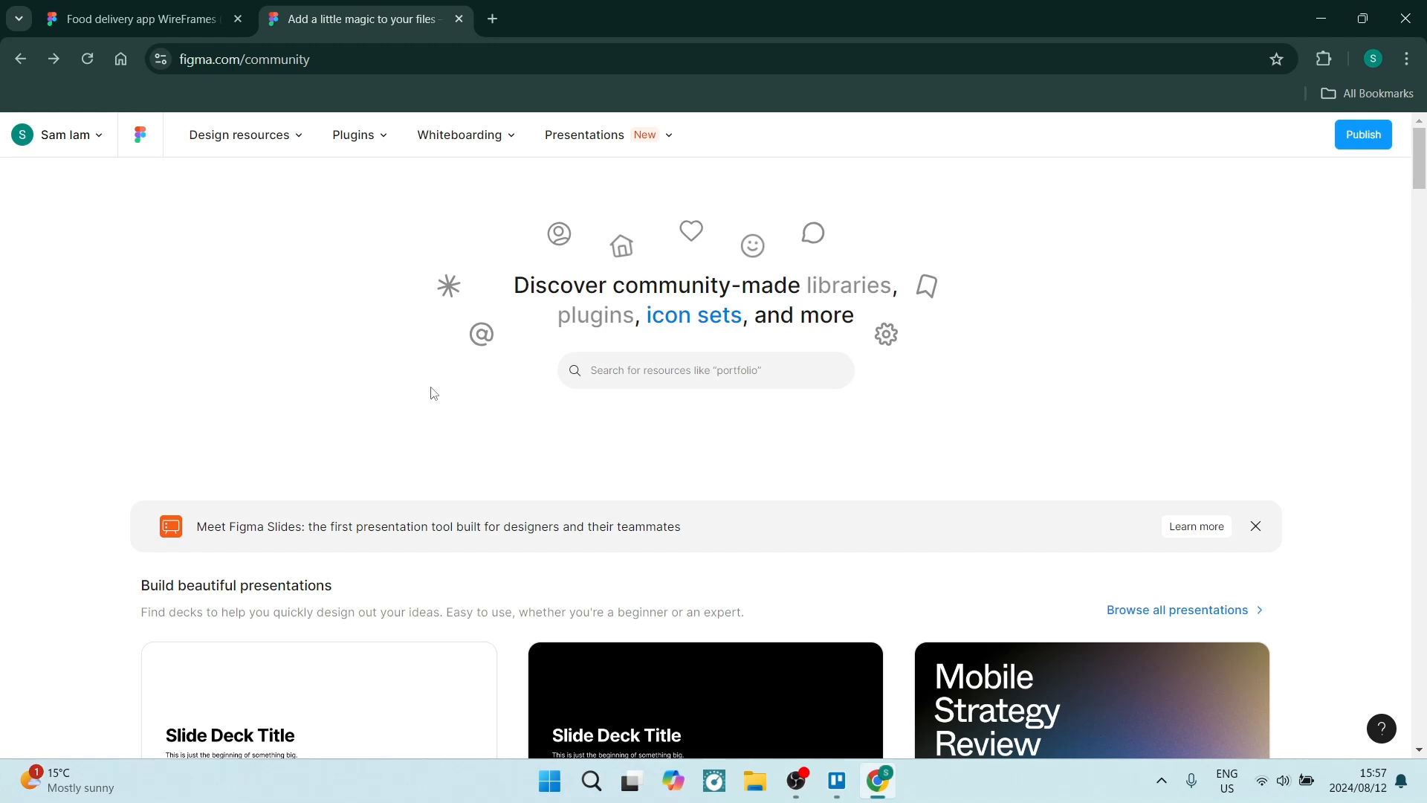
left_click(705, 370)
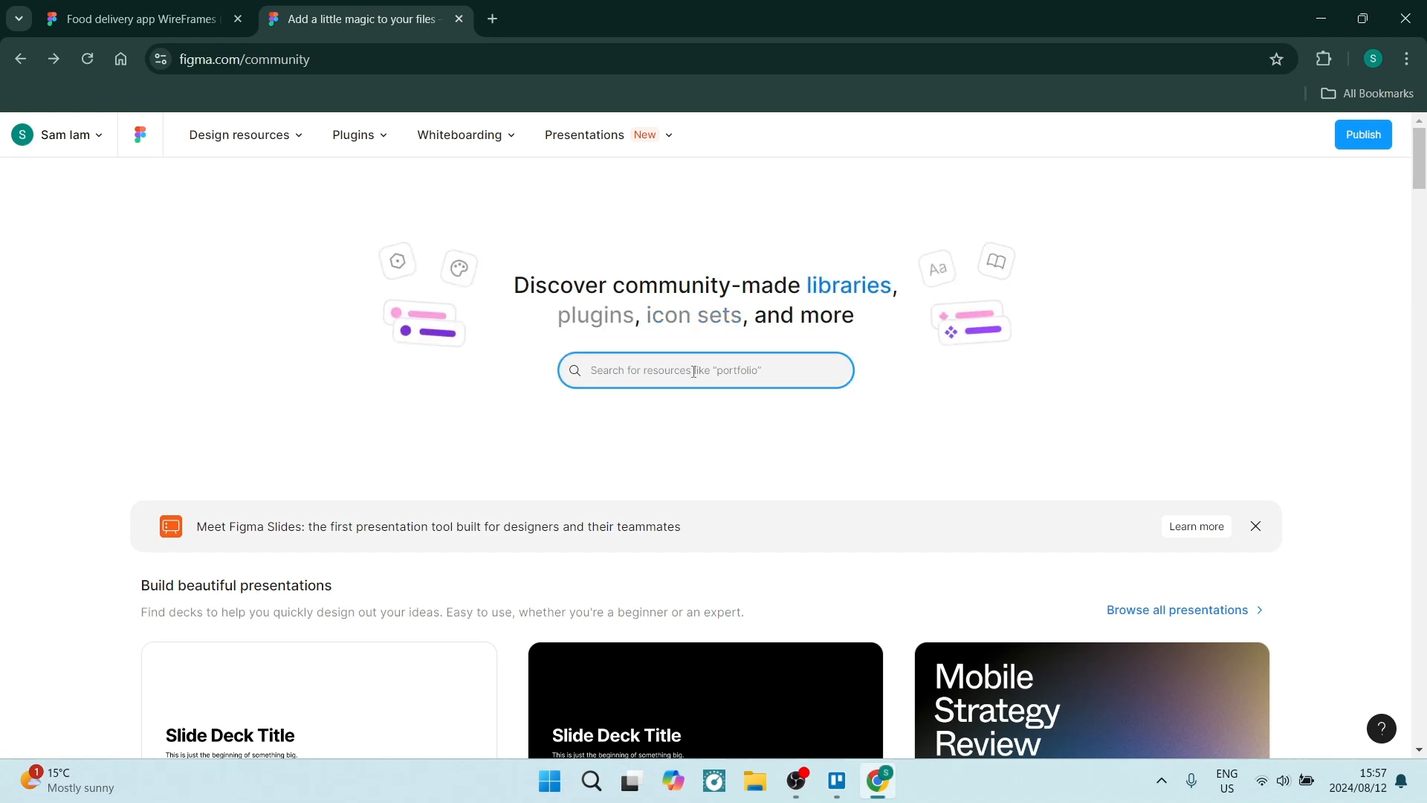
type("wire")
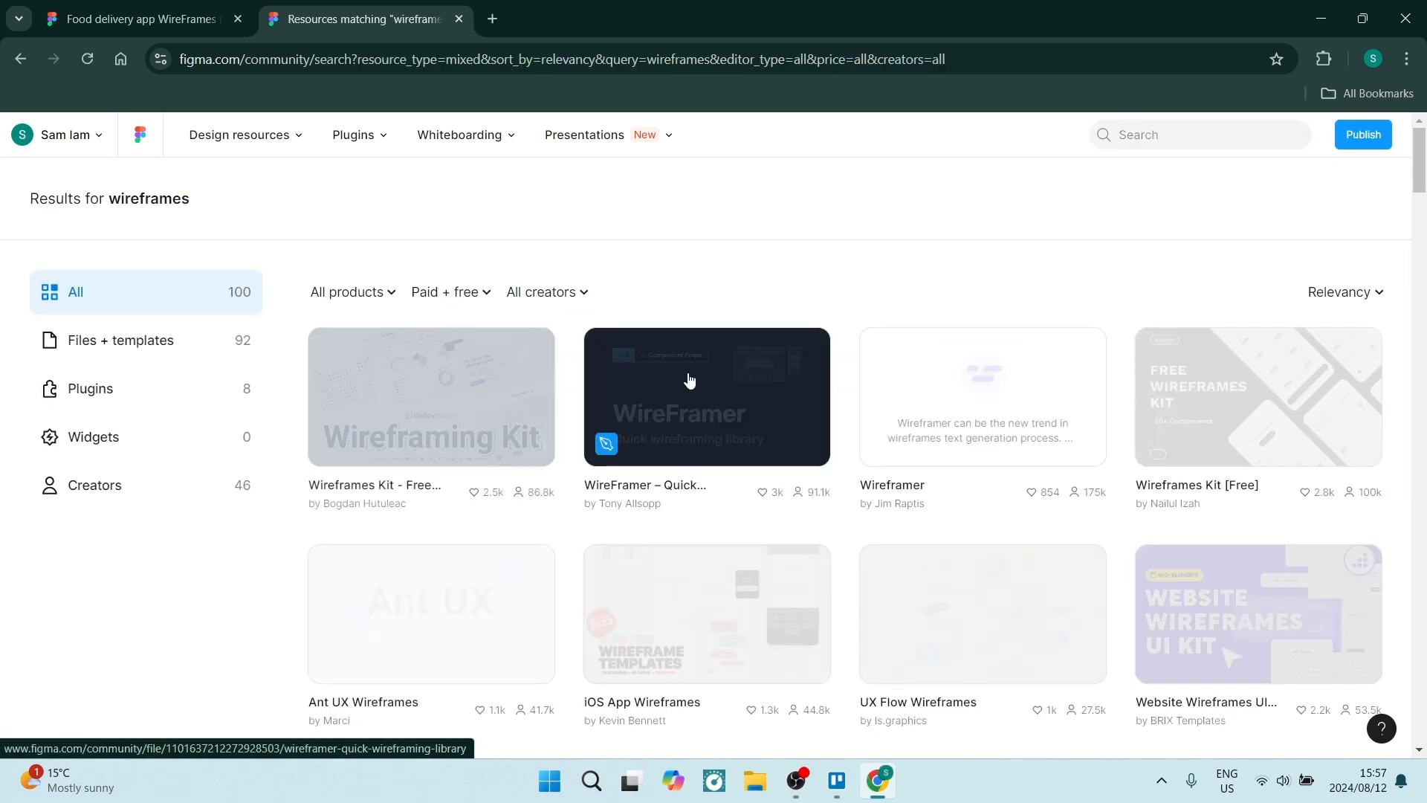
Step: Open the WireFramer – Quick wireframing library kit by Tony Allsopp from the results
scroll("down", 3)
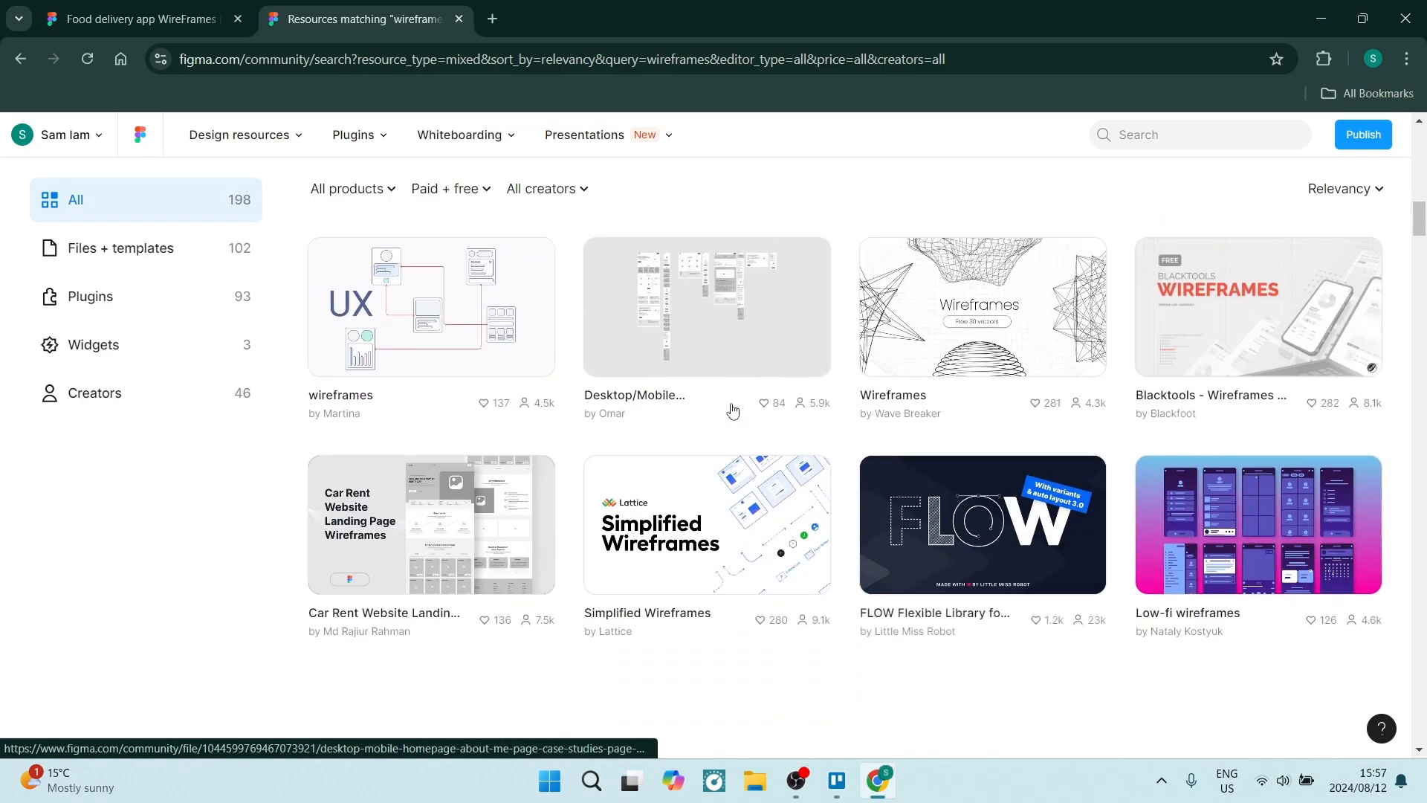
scroll("down", 3)
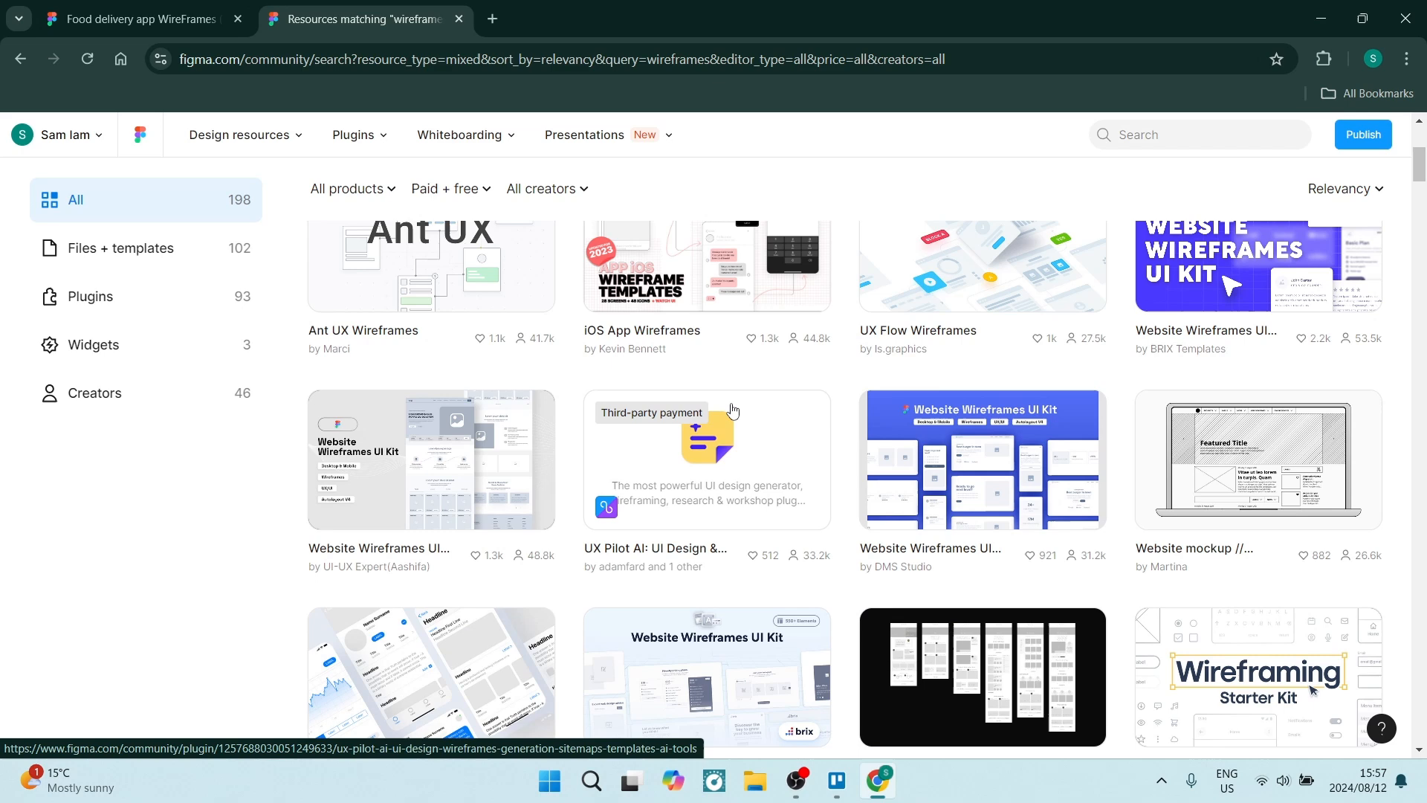
scroll("up", 3)
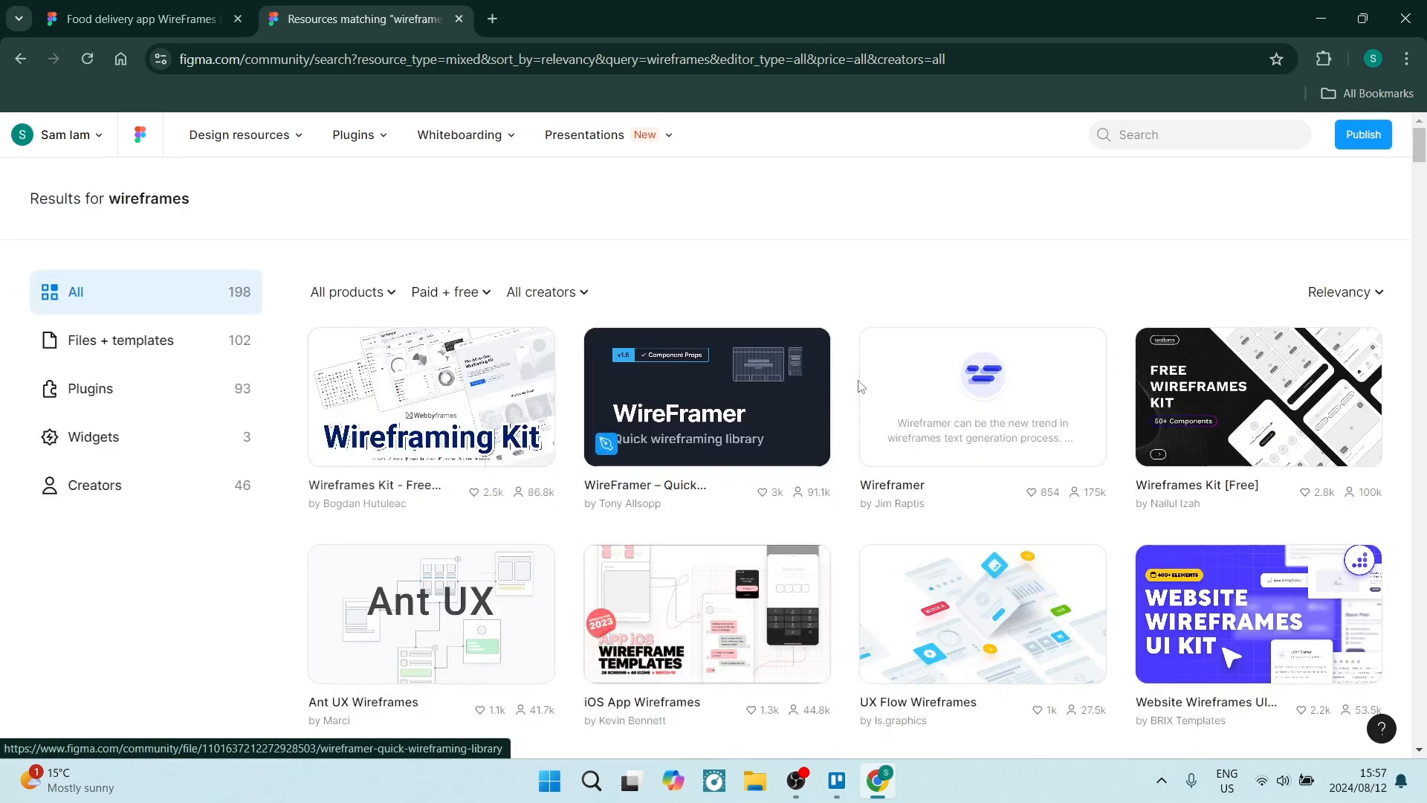
mouse_move(678, 428)
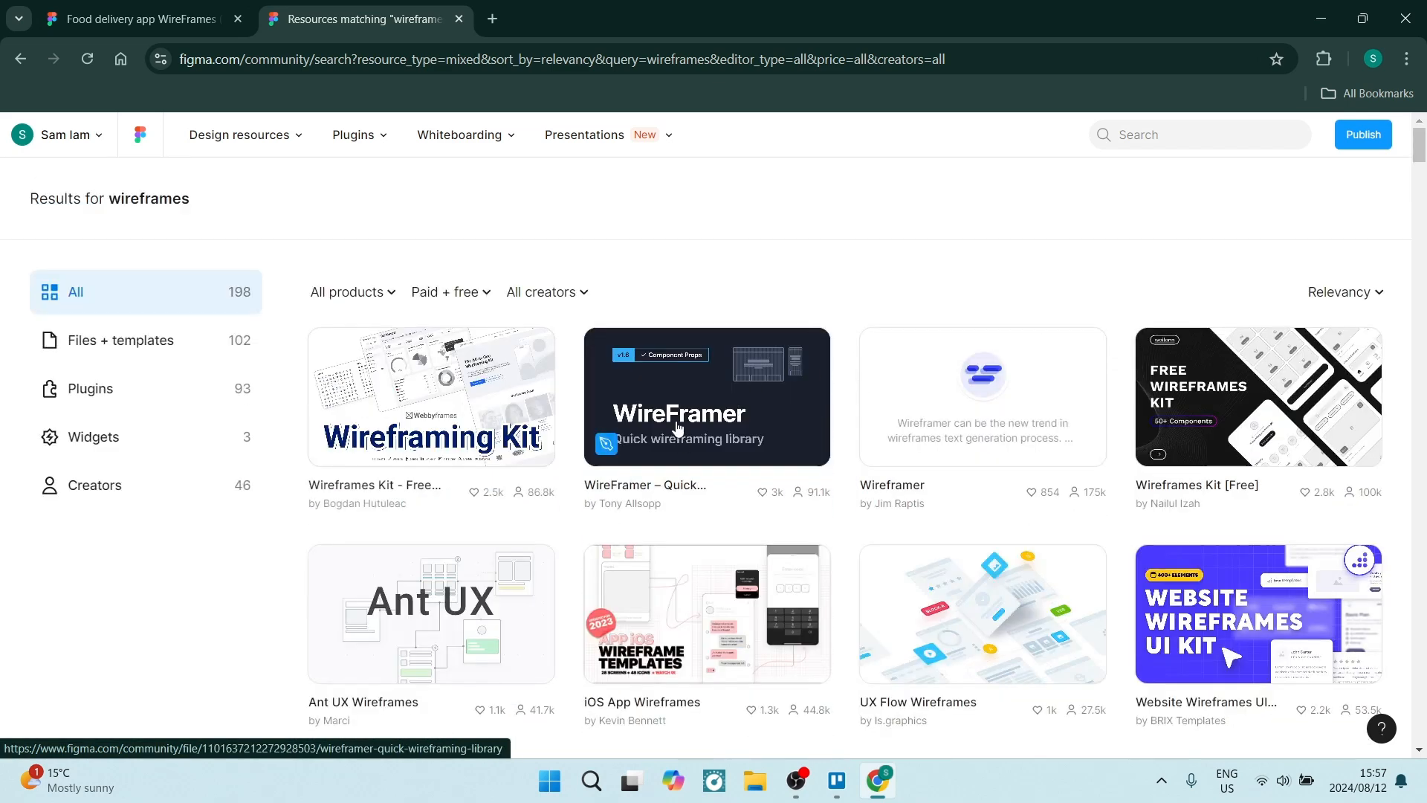
left_click(704, 397)
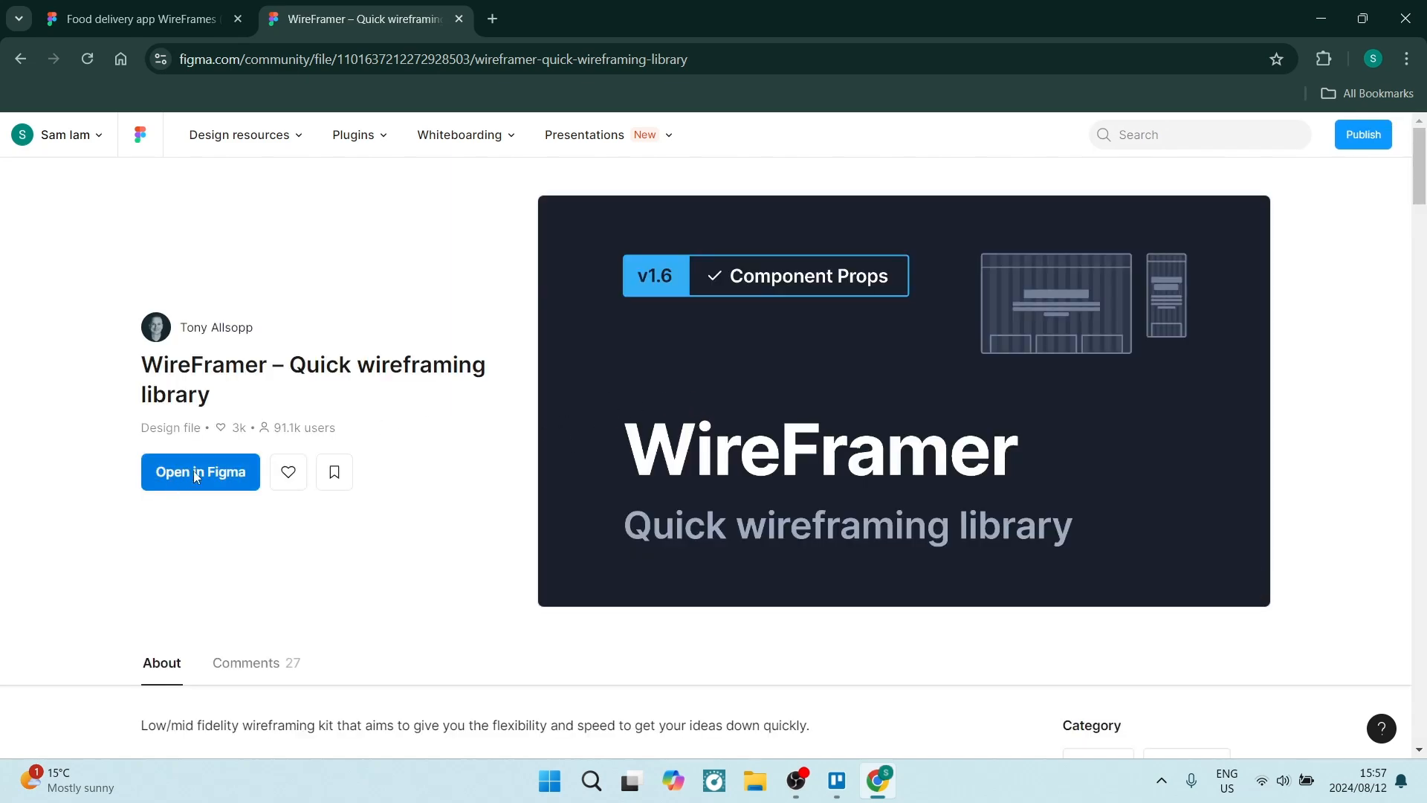
scroll("down", 3)
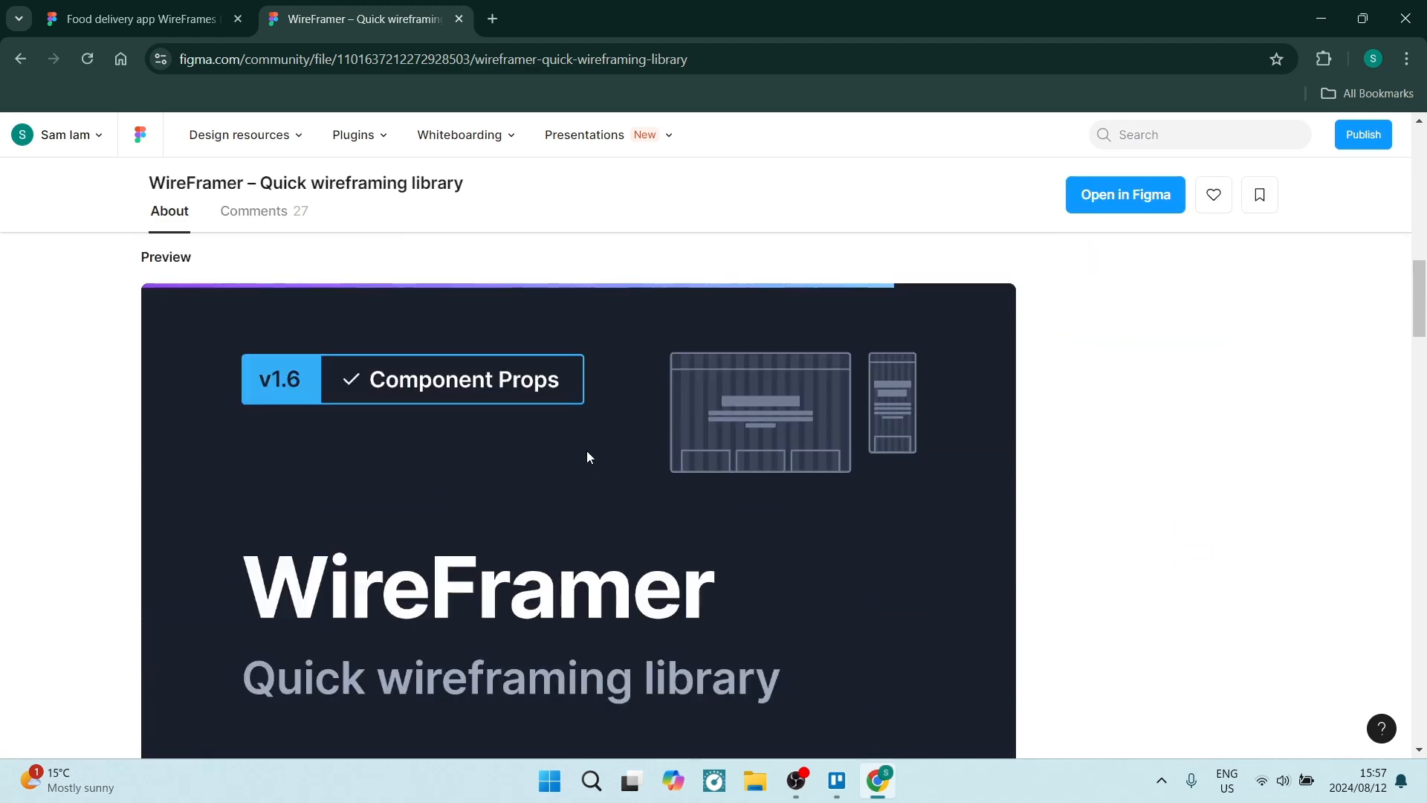
scroll("down", 3)
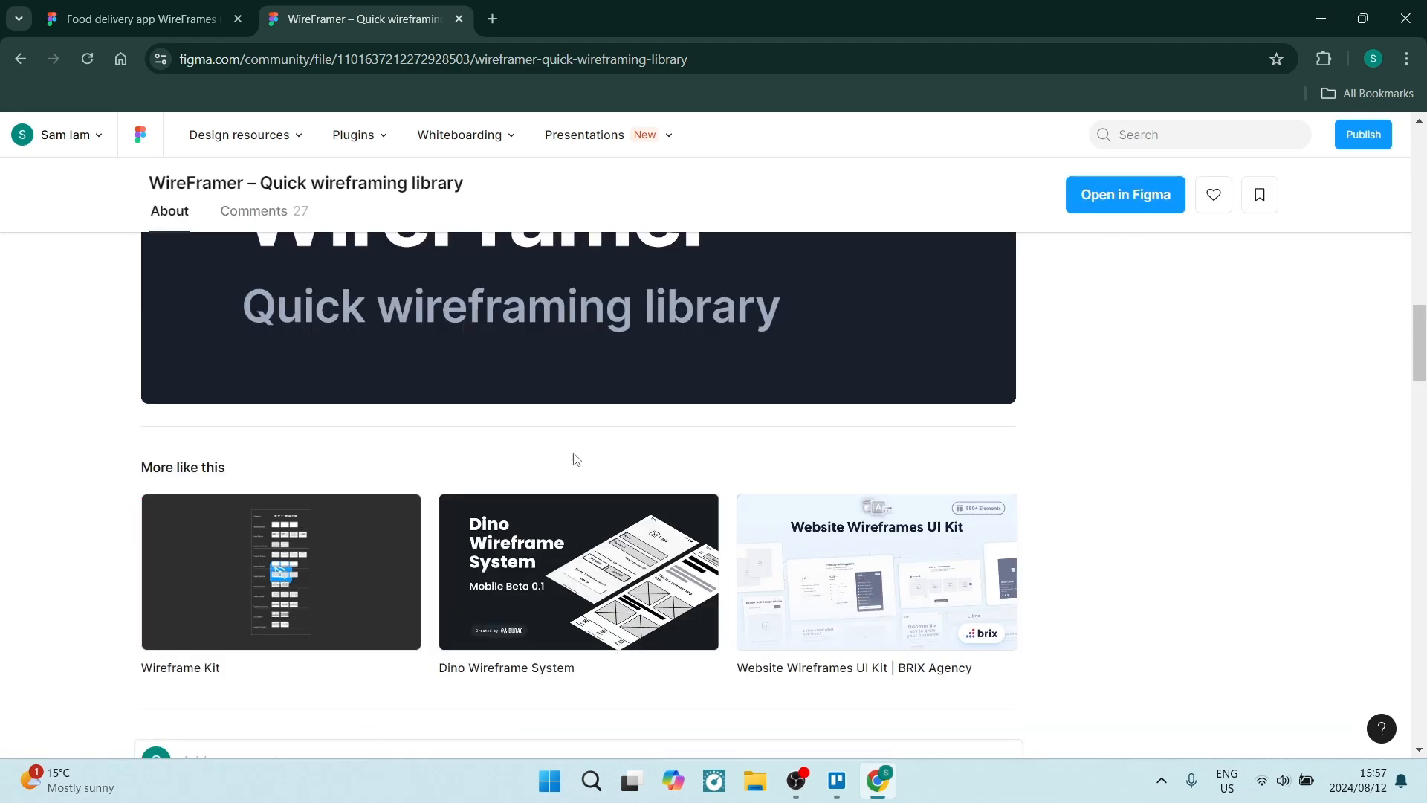
scroll("up", 3)
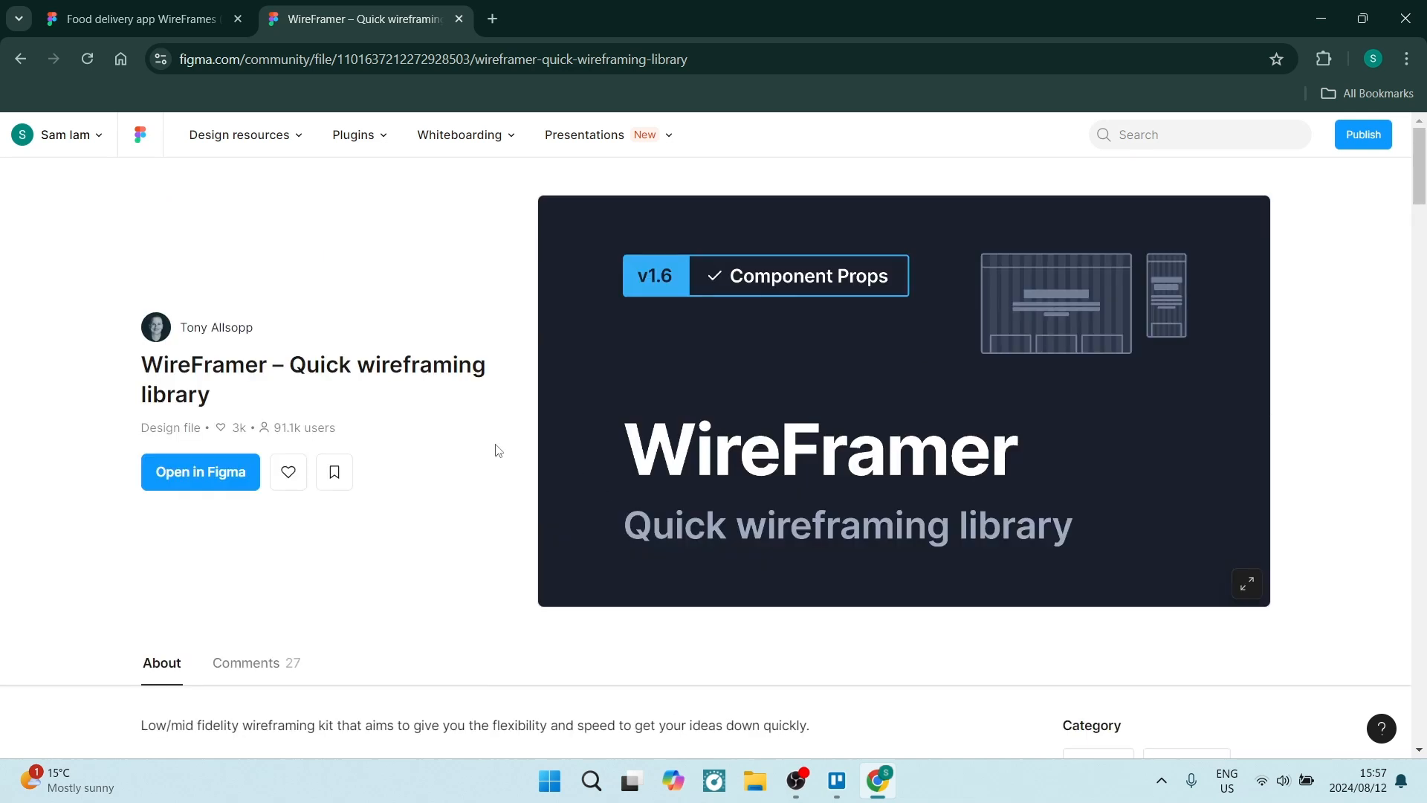
mouse_move(346, 405)
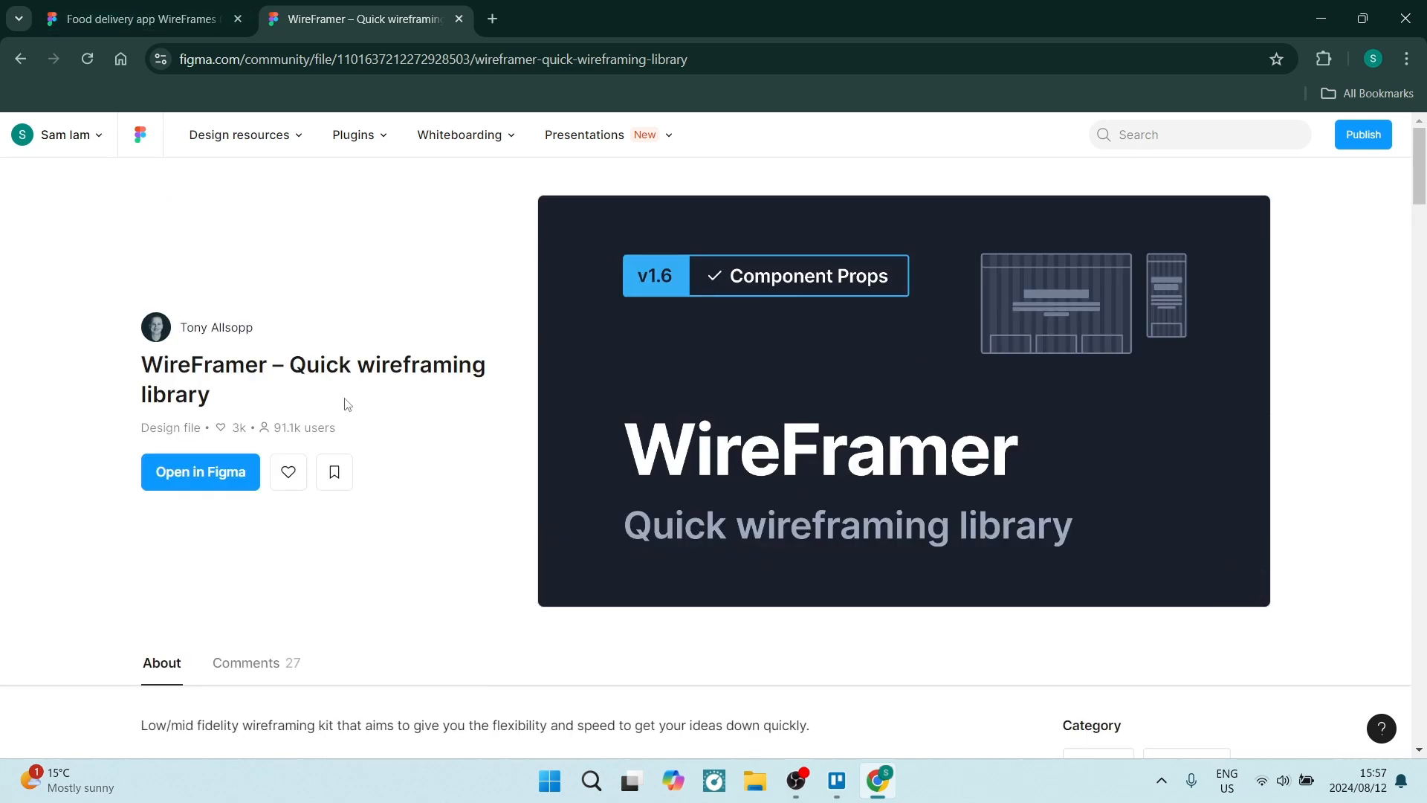
left_click(137, 18)
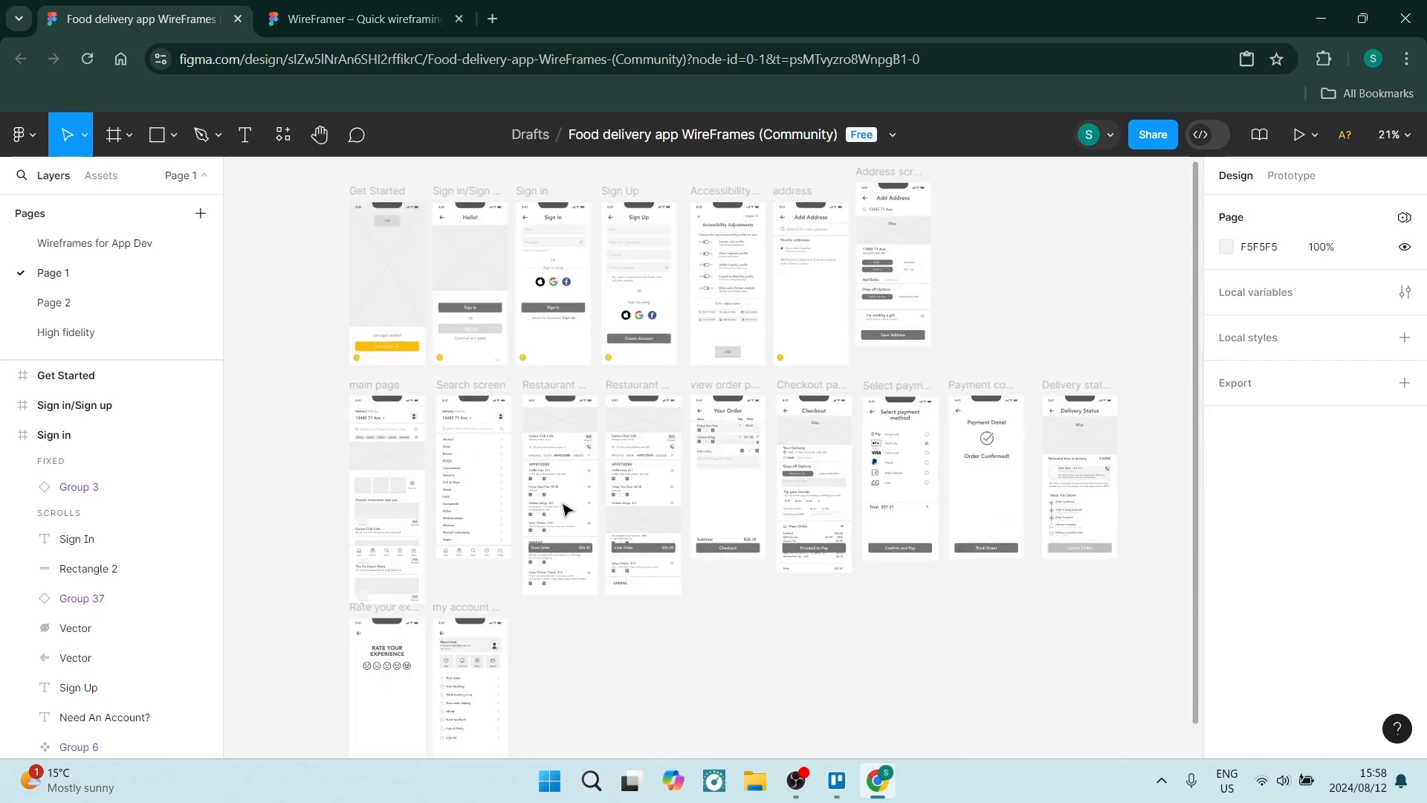
Step: Switch from Page 1 to the Wireframes for App Dev page in the Pages list
scroll("up", 3)
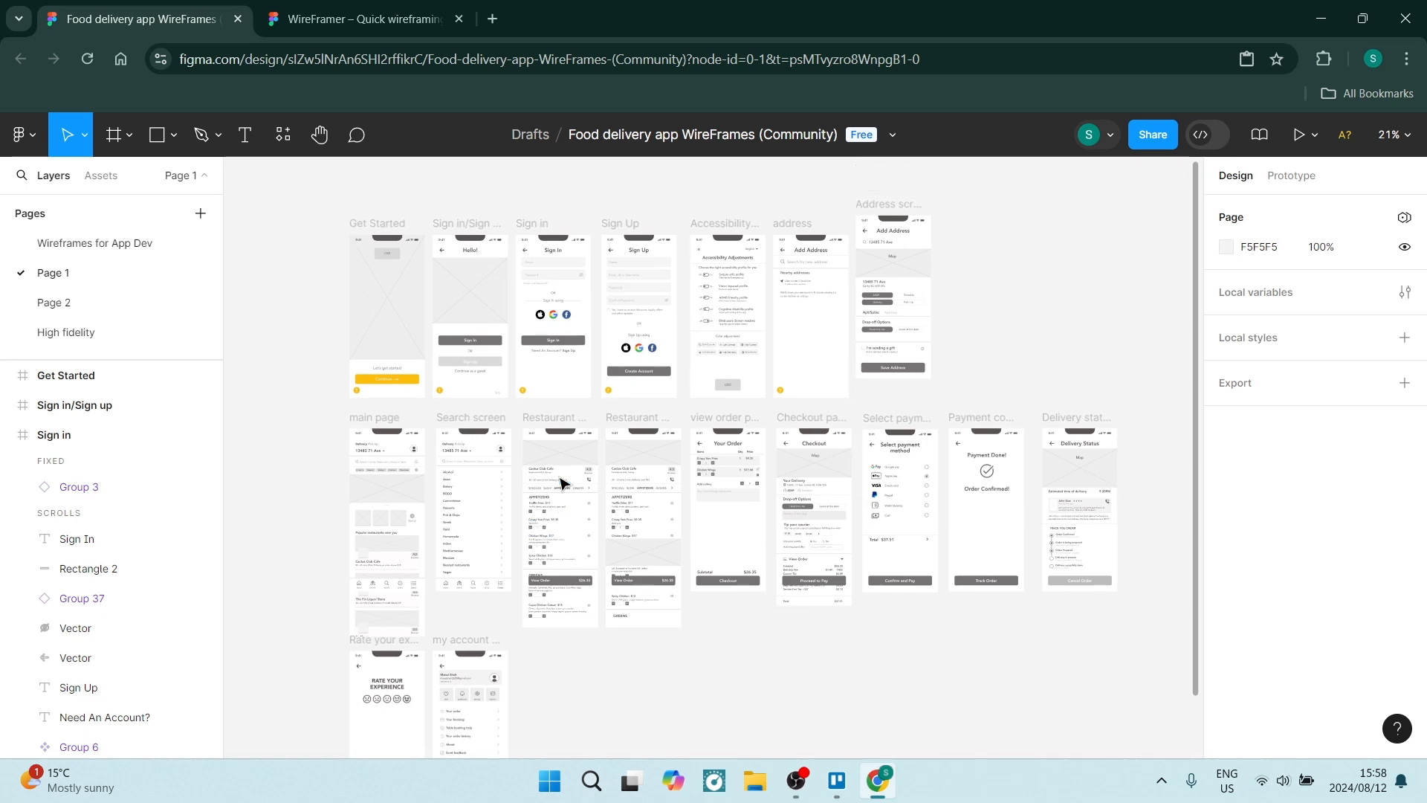
scroll("up", 3)
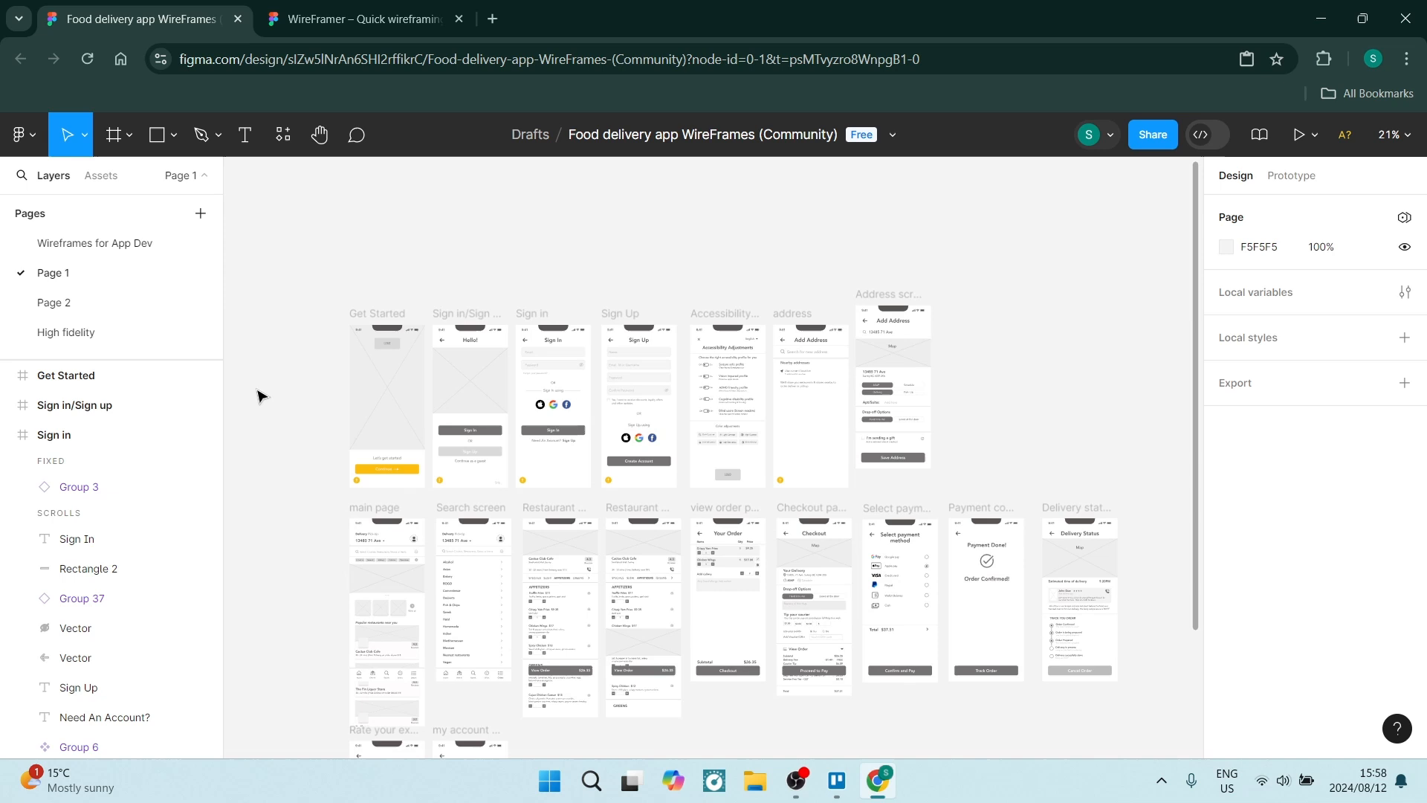
left_click(95, 242)
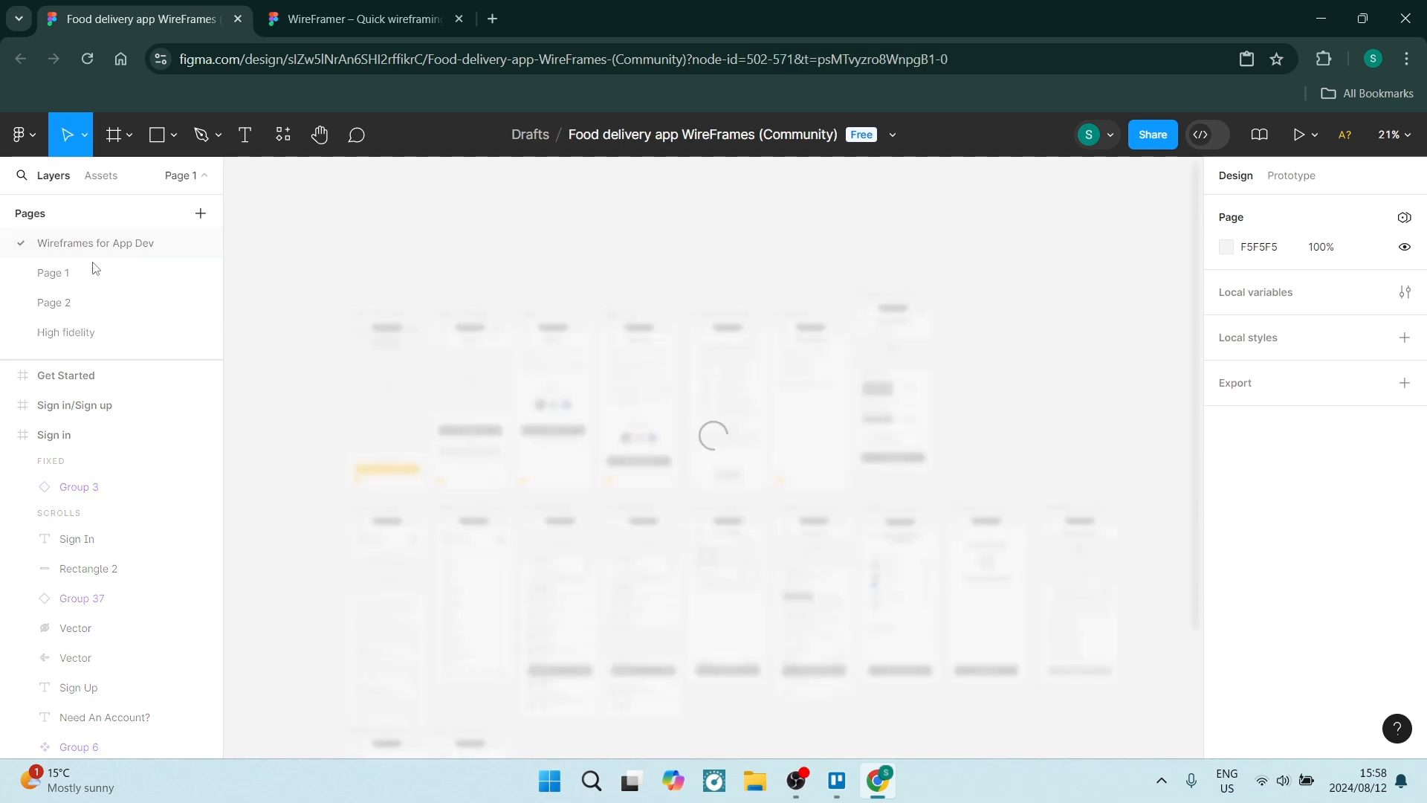
Step: Inspect the empty Phone Screen frame, deselect it, and return to Page 1
left_click(53, 302)
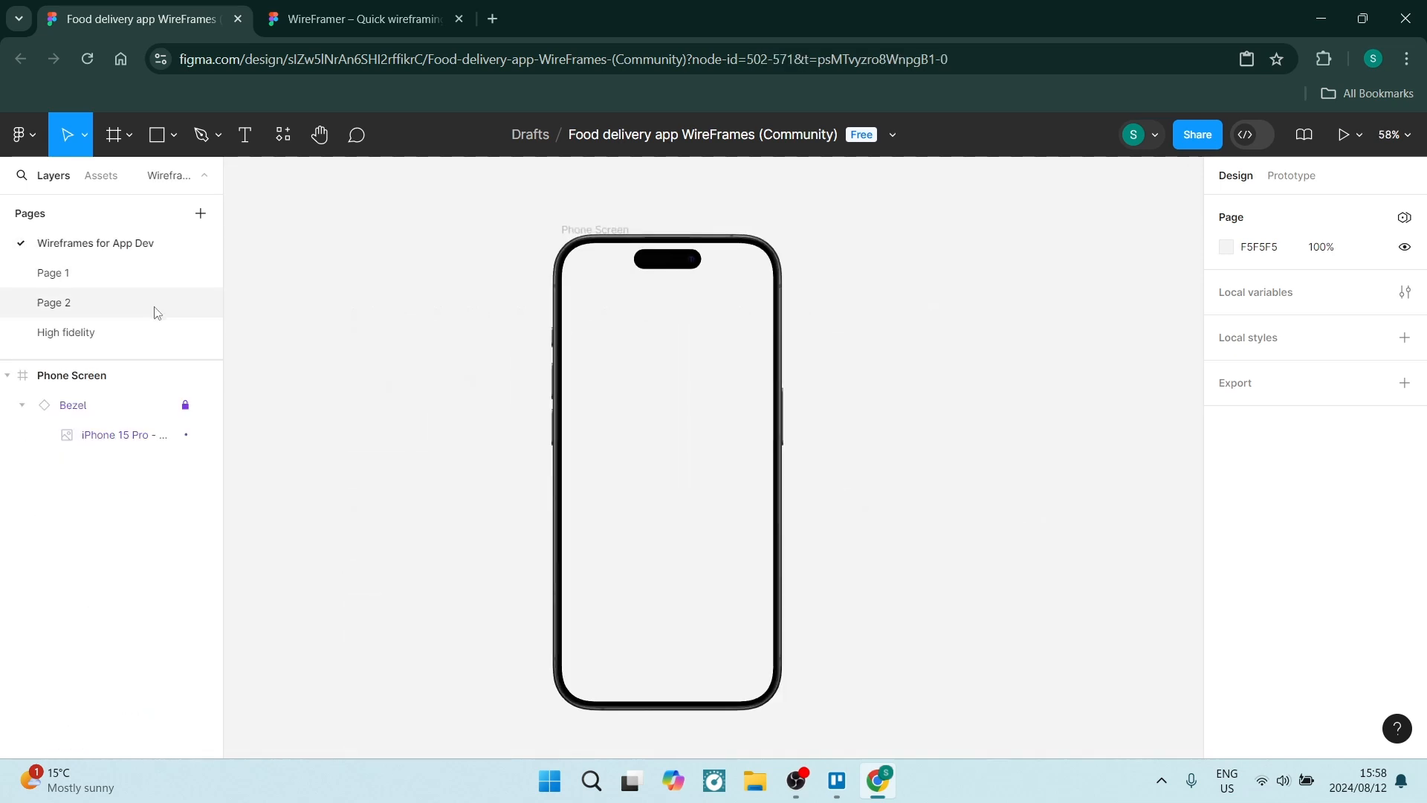
mouse_move(488, 339)
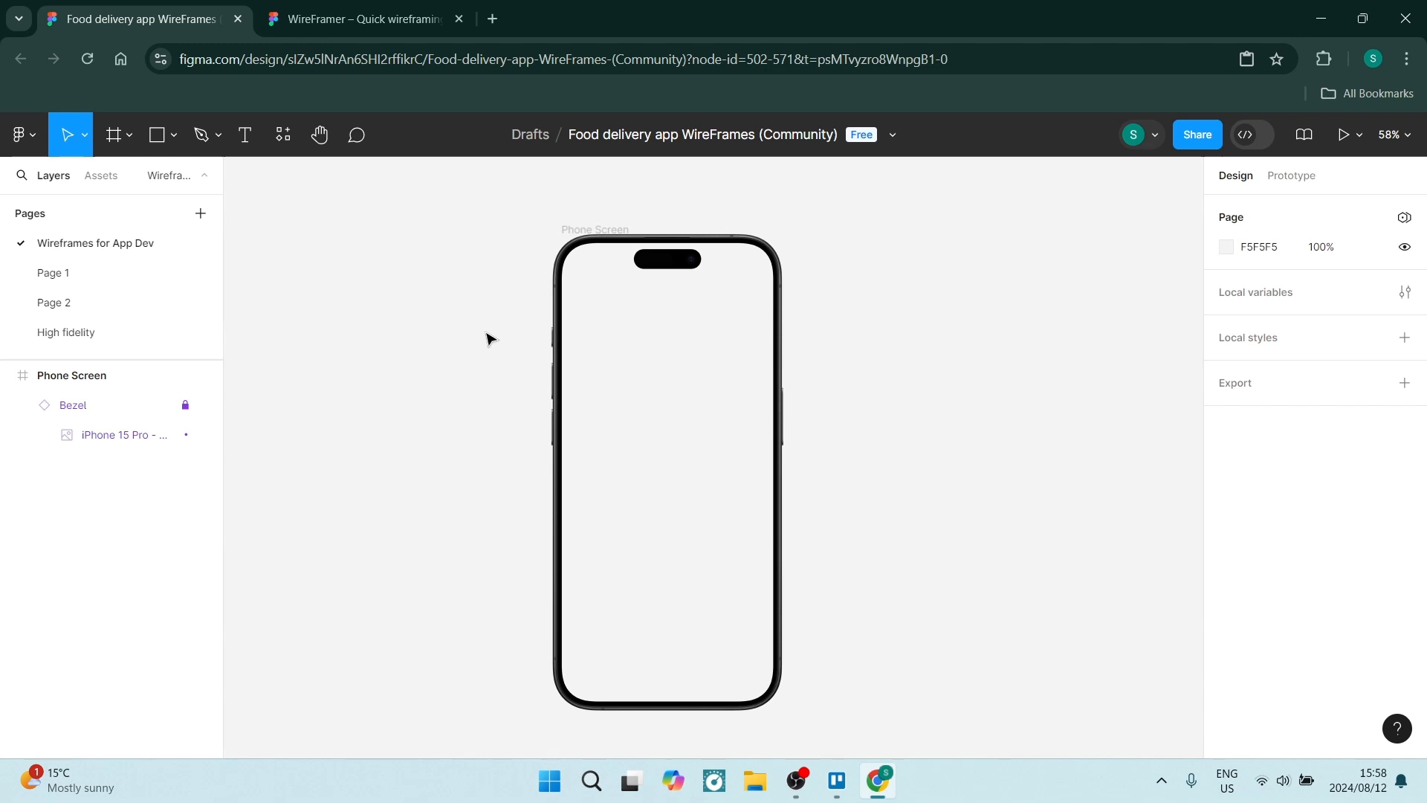
mouse_move(546, 266)
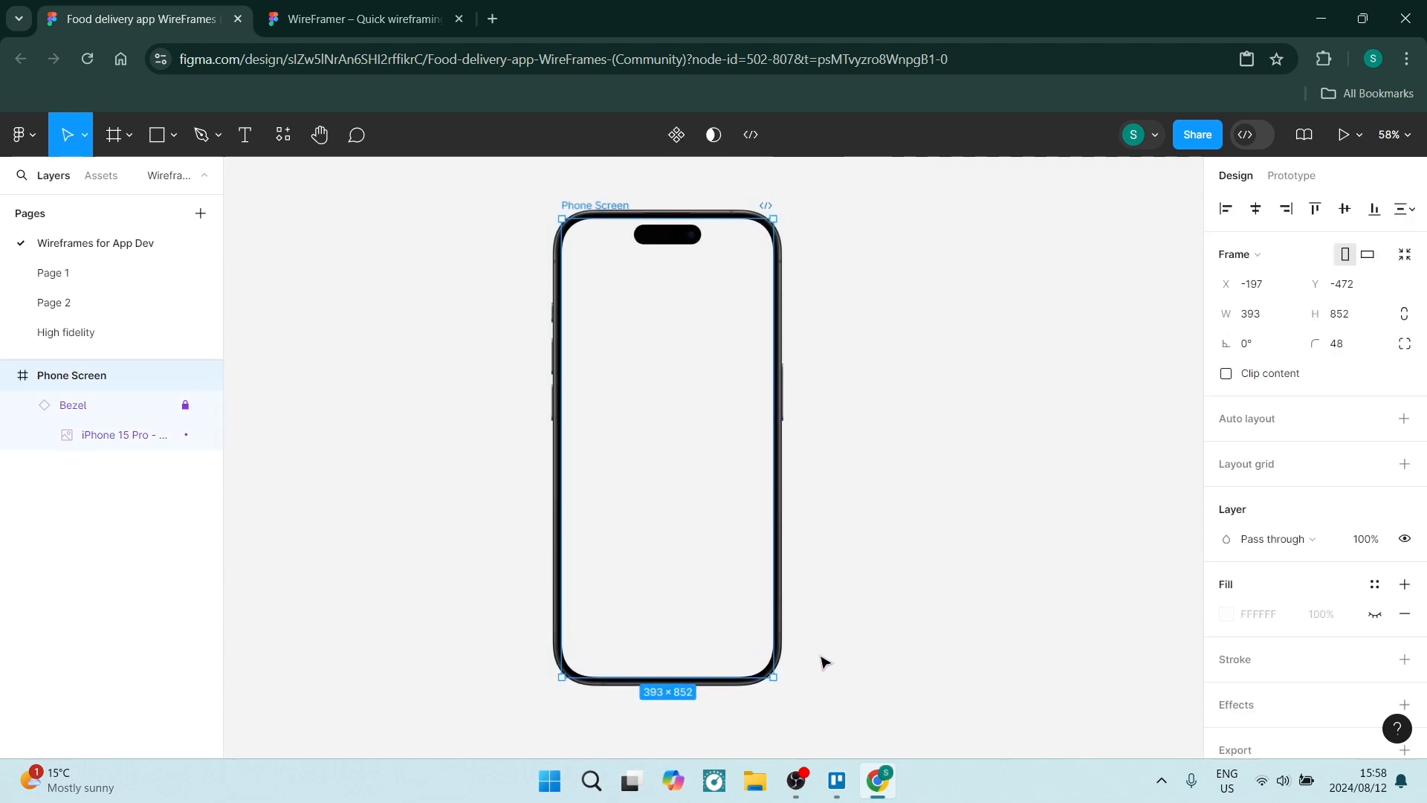
left_click(442, 315)
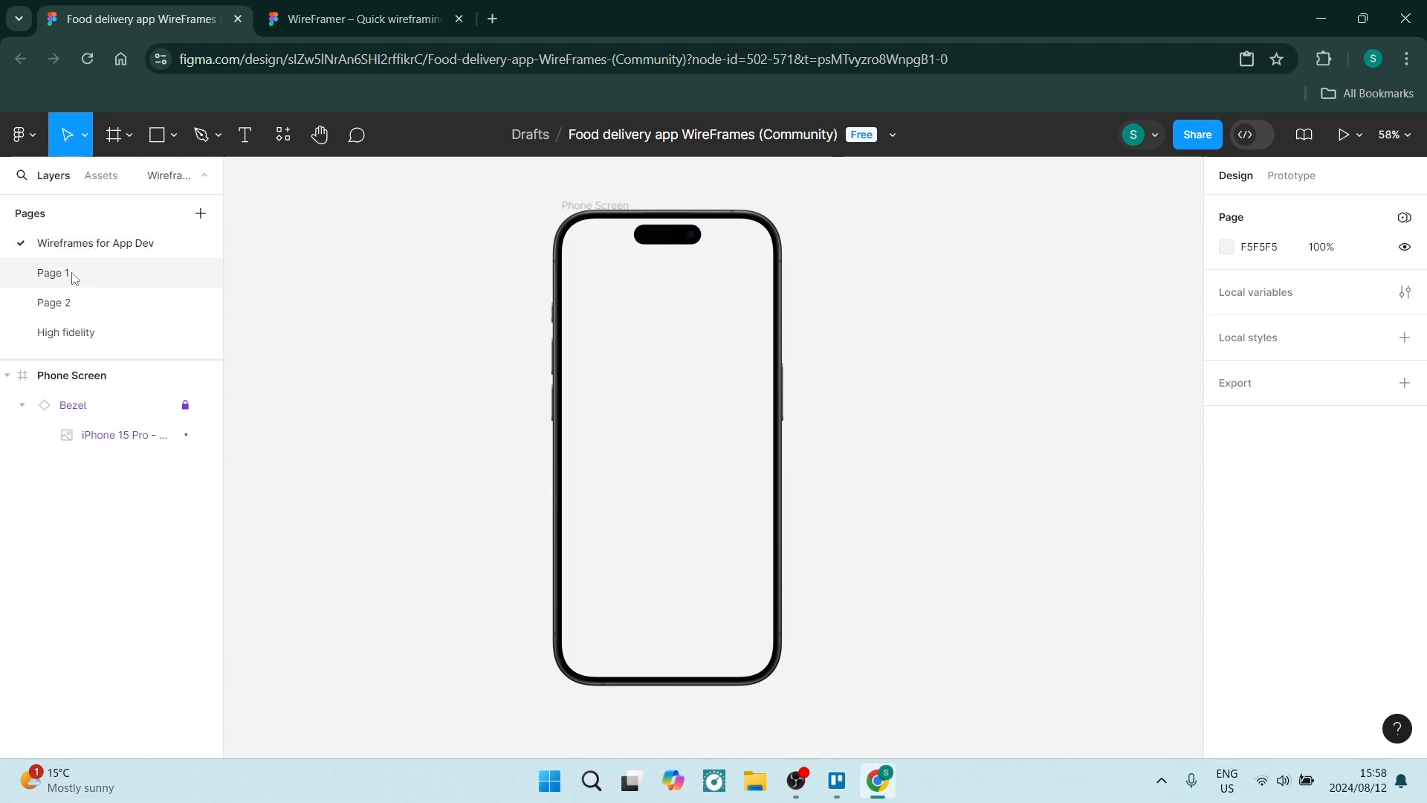
left_click(54, 272)
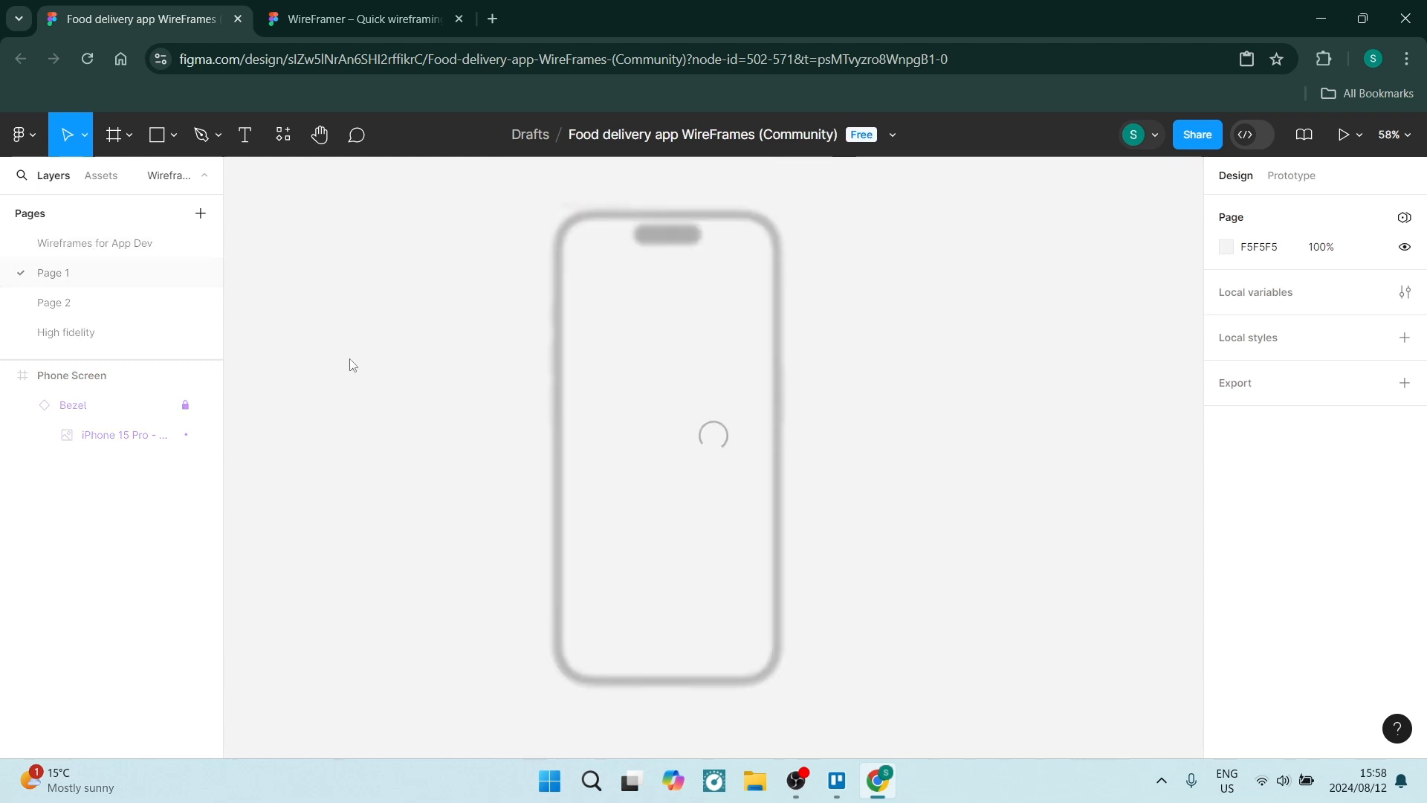
Step: Zoom in on the kit's Sign In and Sign Up screens on Page 1
left_click(353, 367)
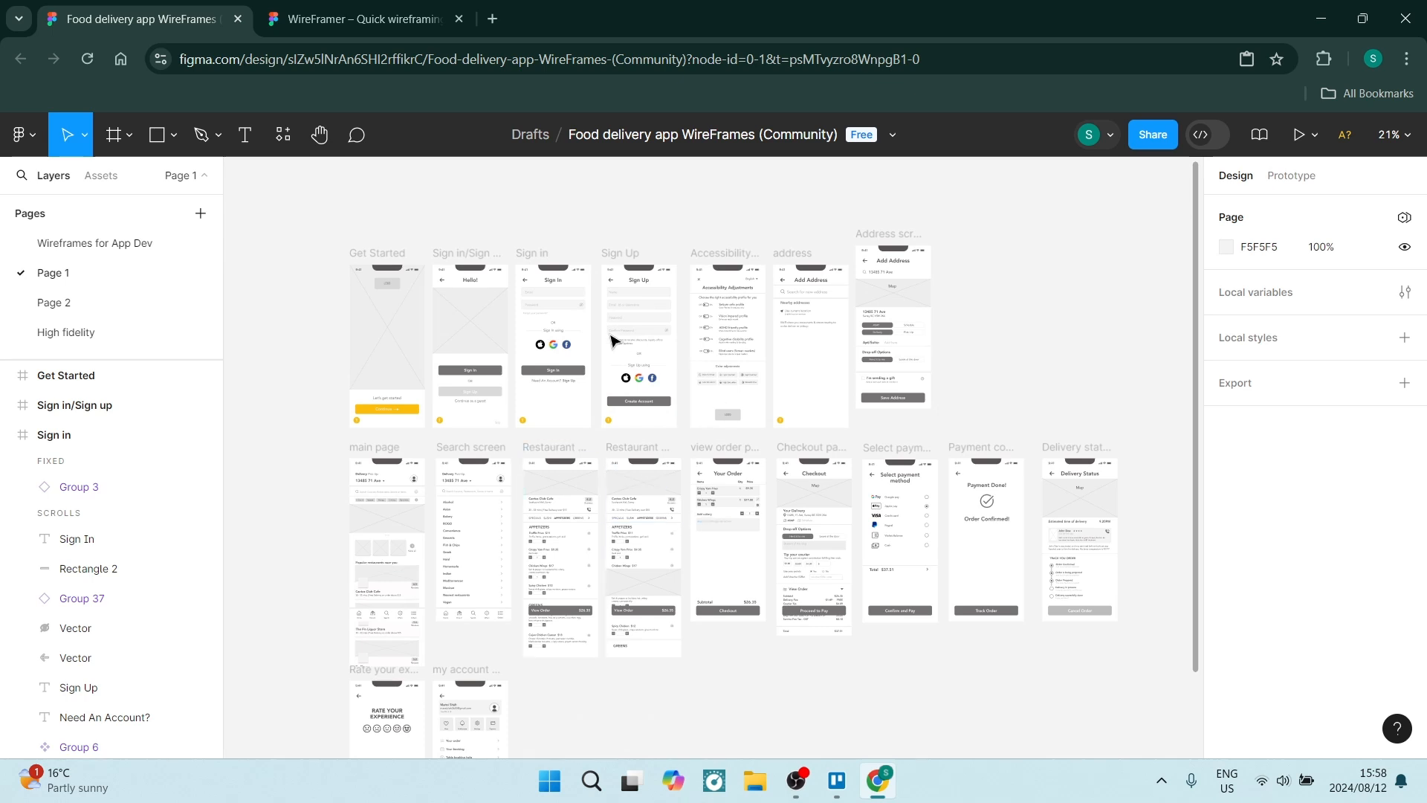
left_click(470, 318)
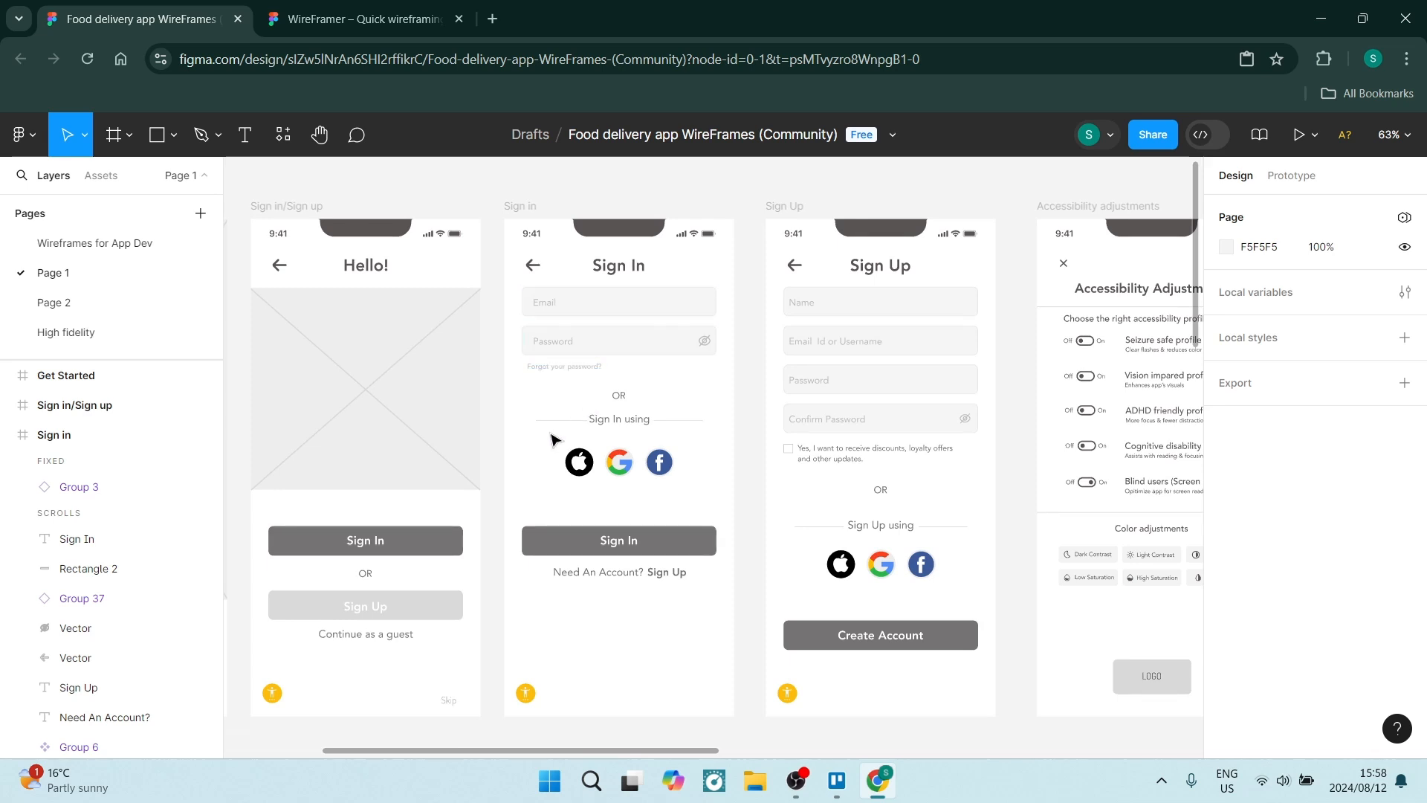
Step: Copy the Email field background into the Phone Screen frame on Wireframes for App Dev, then return to Page 1
left_click(619, 419)
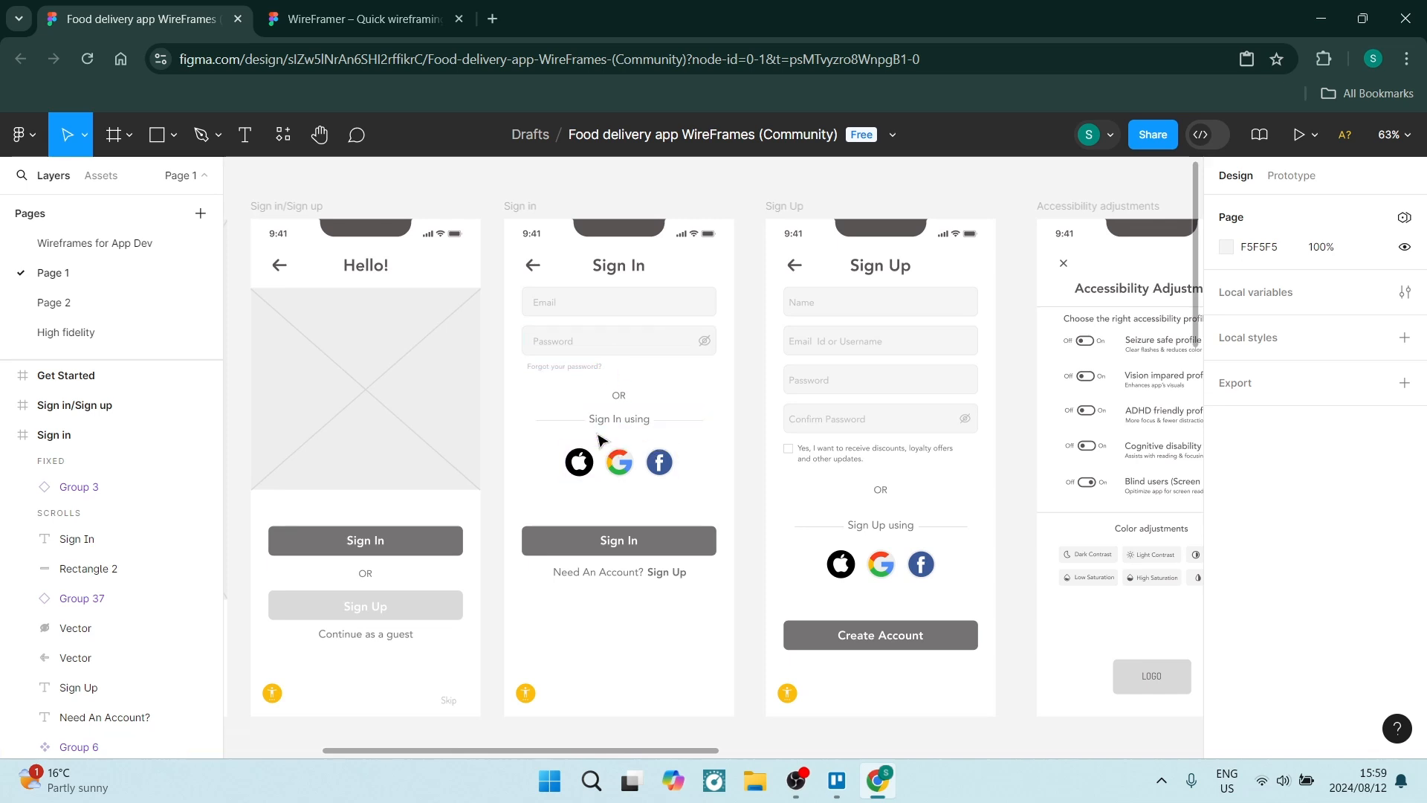
mouse_move(499, 296)
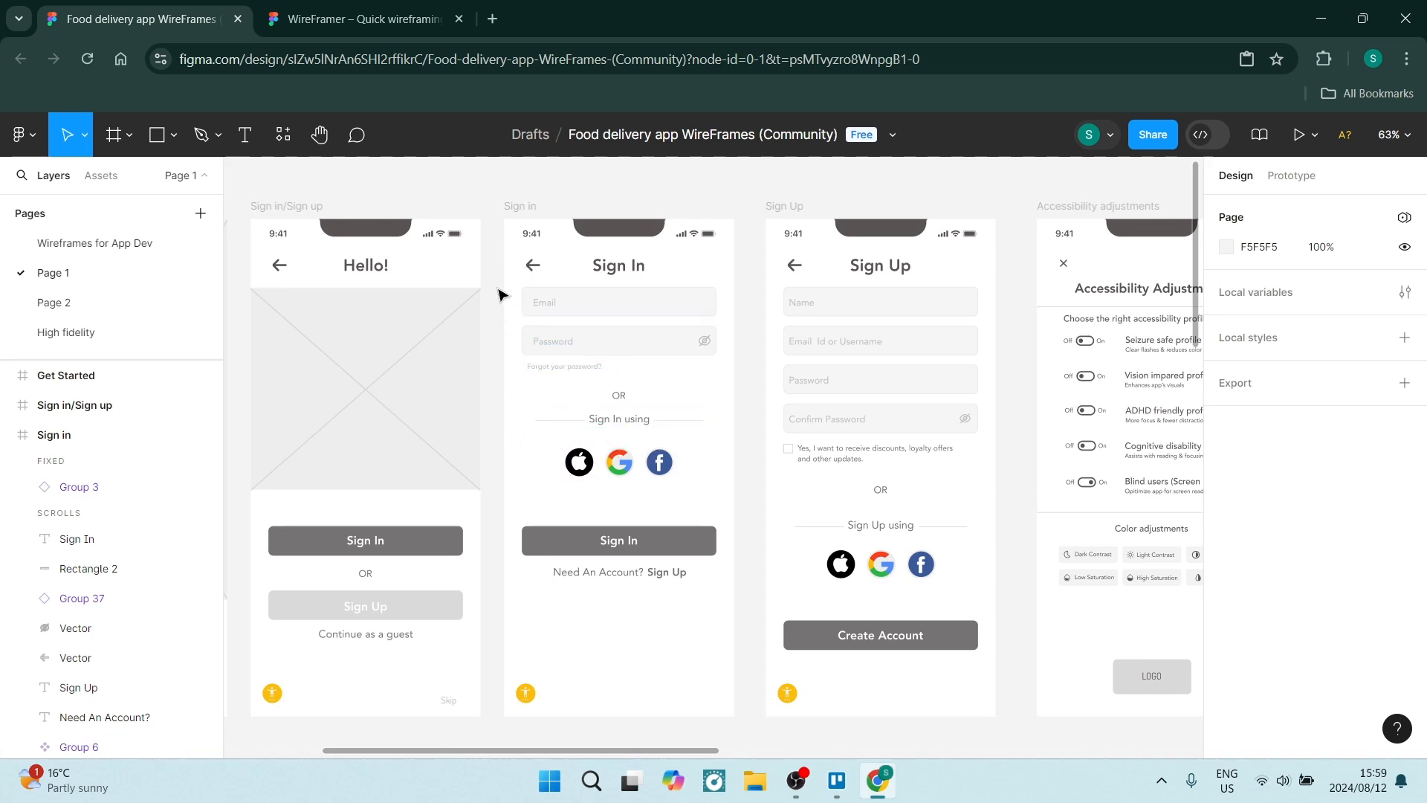
left_click(618, 301)
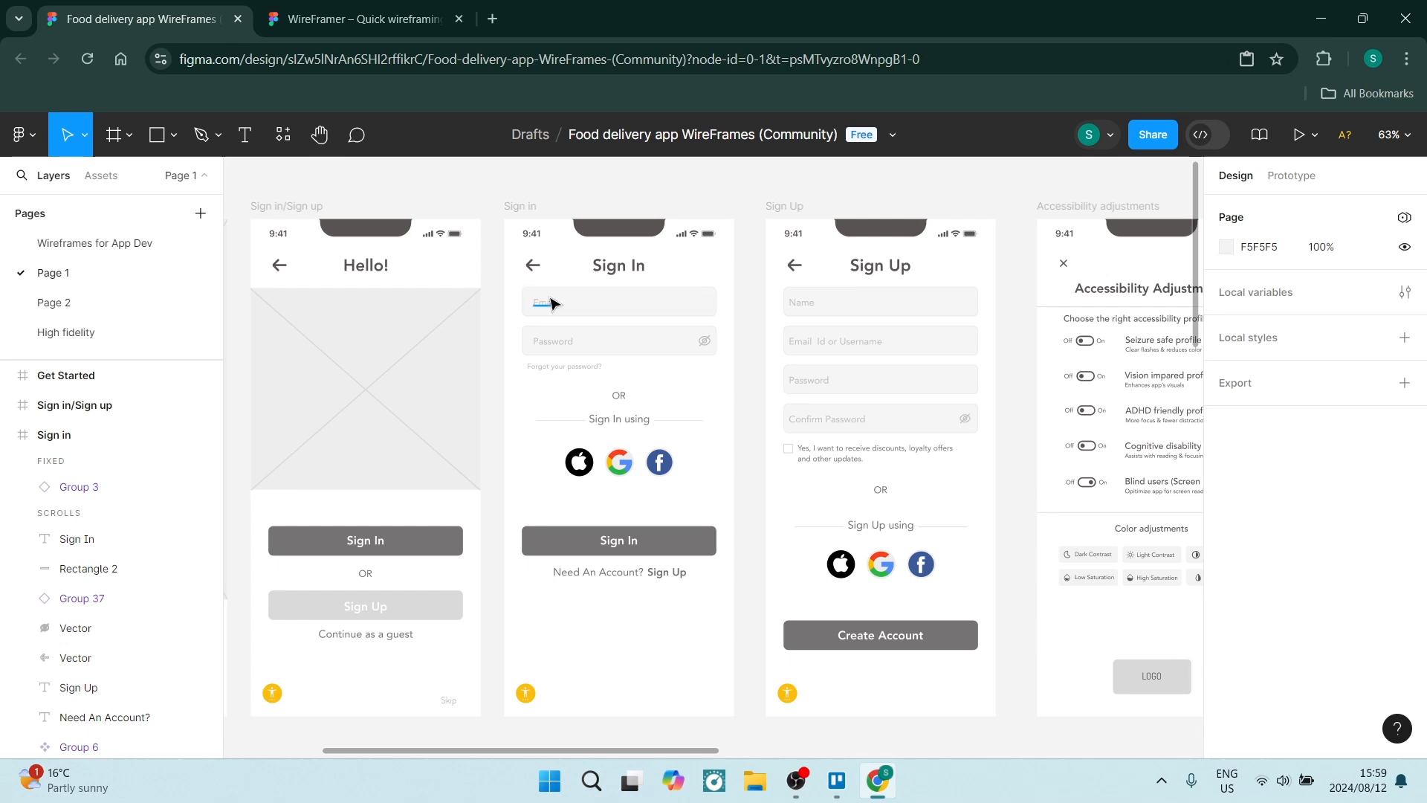
left_click(619, 302)
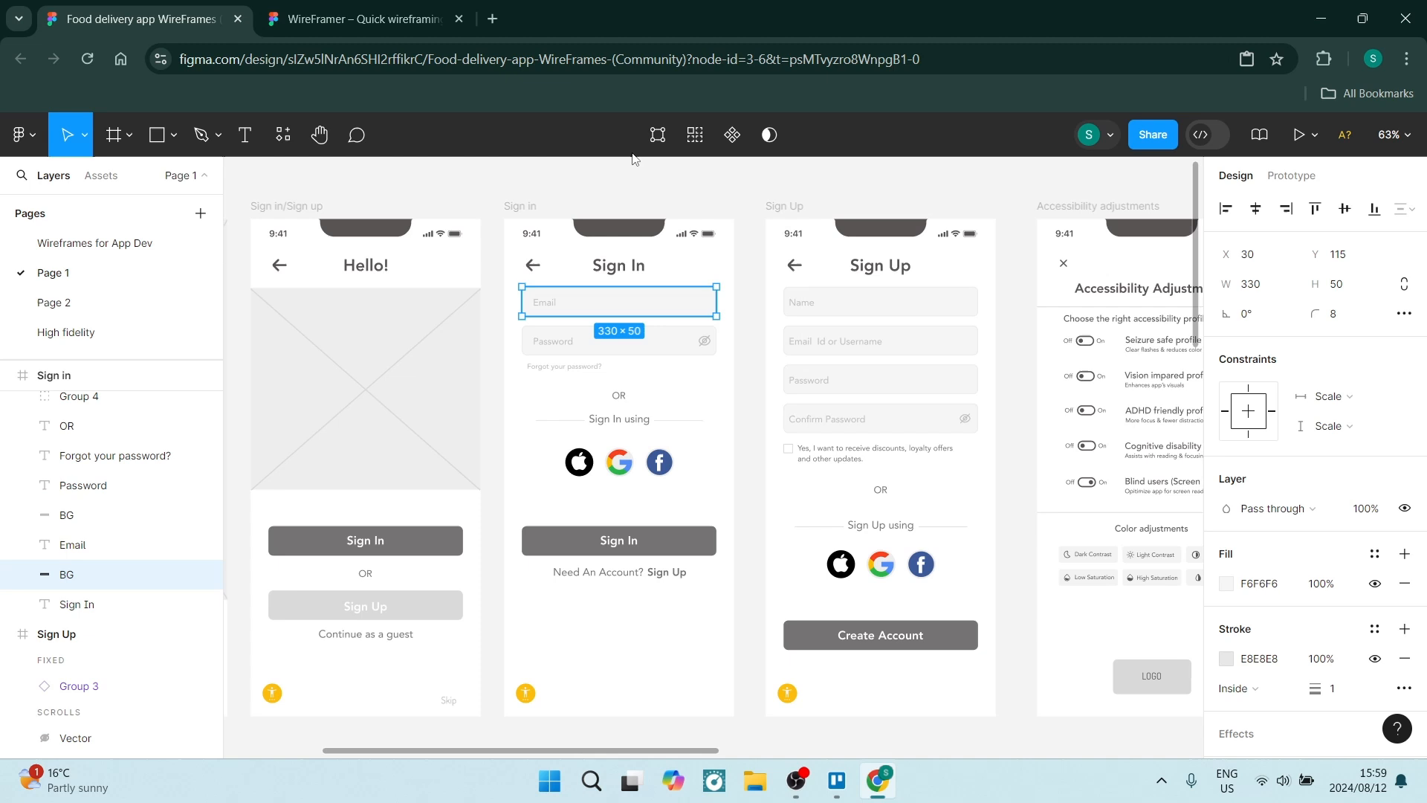
left_click(95, 244)
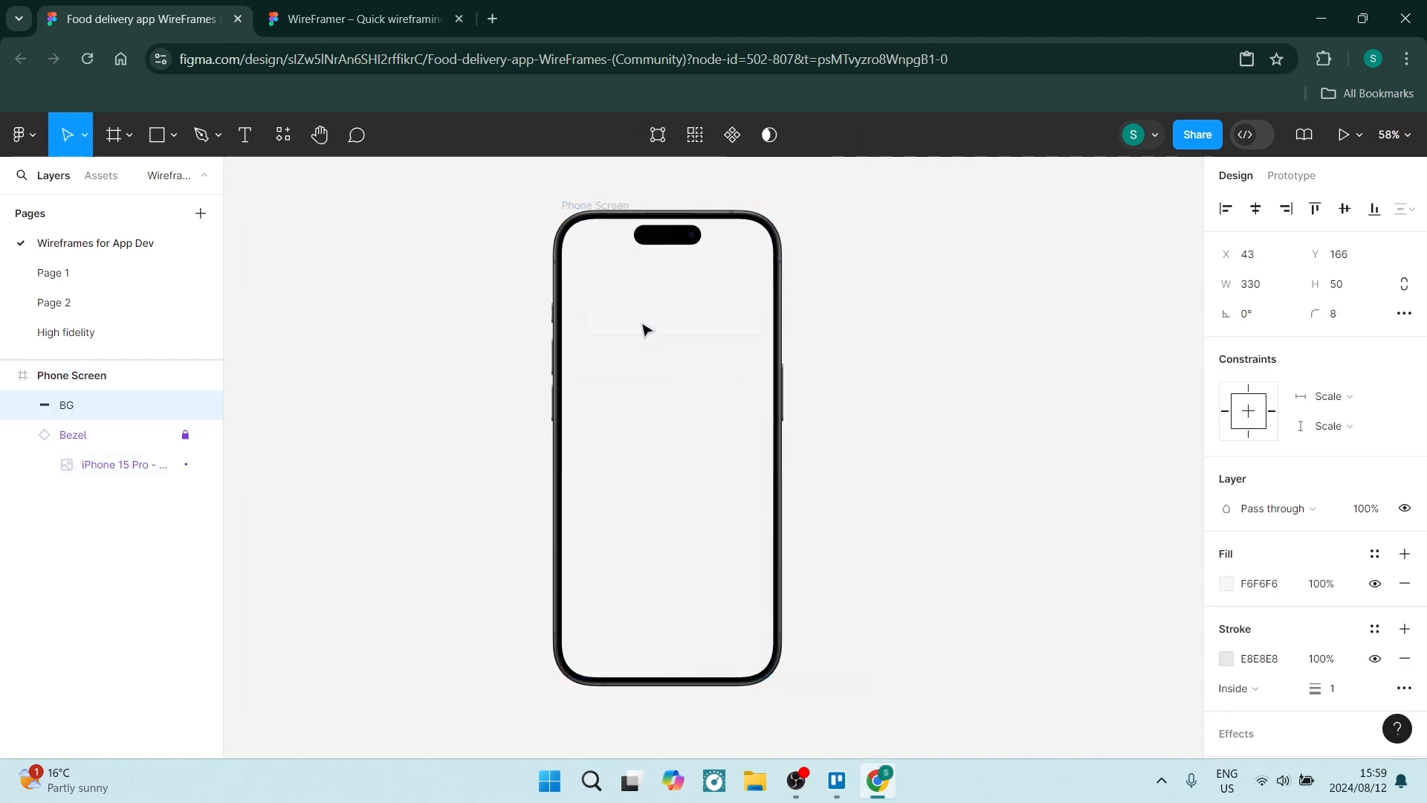
left_click(674, 321)
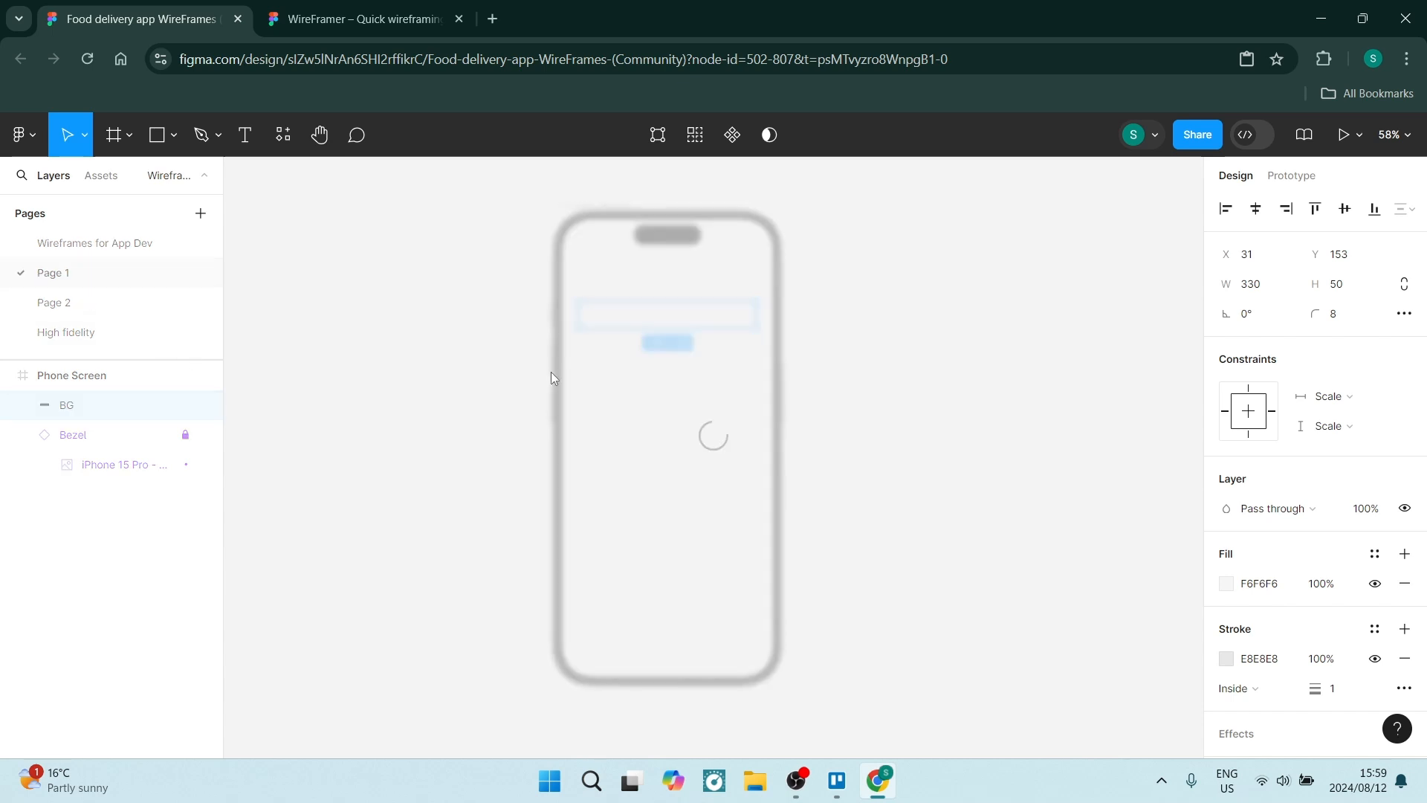
mouse_move(626, 312)
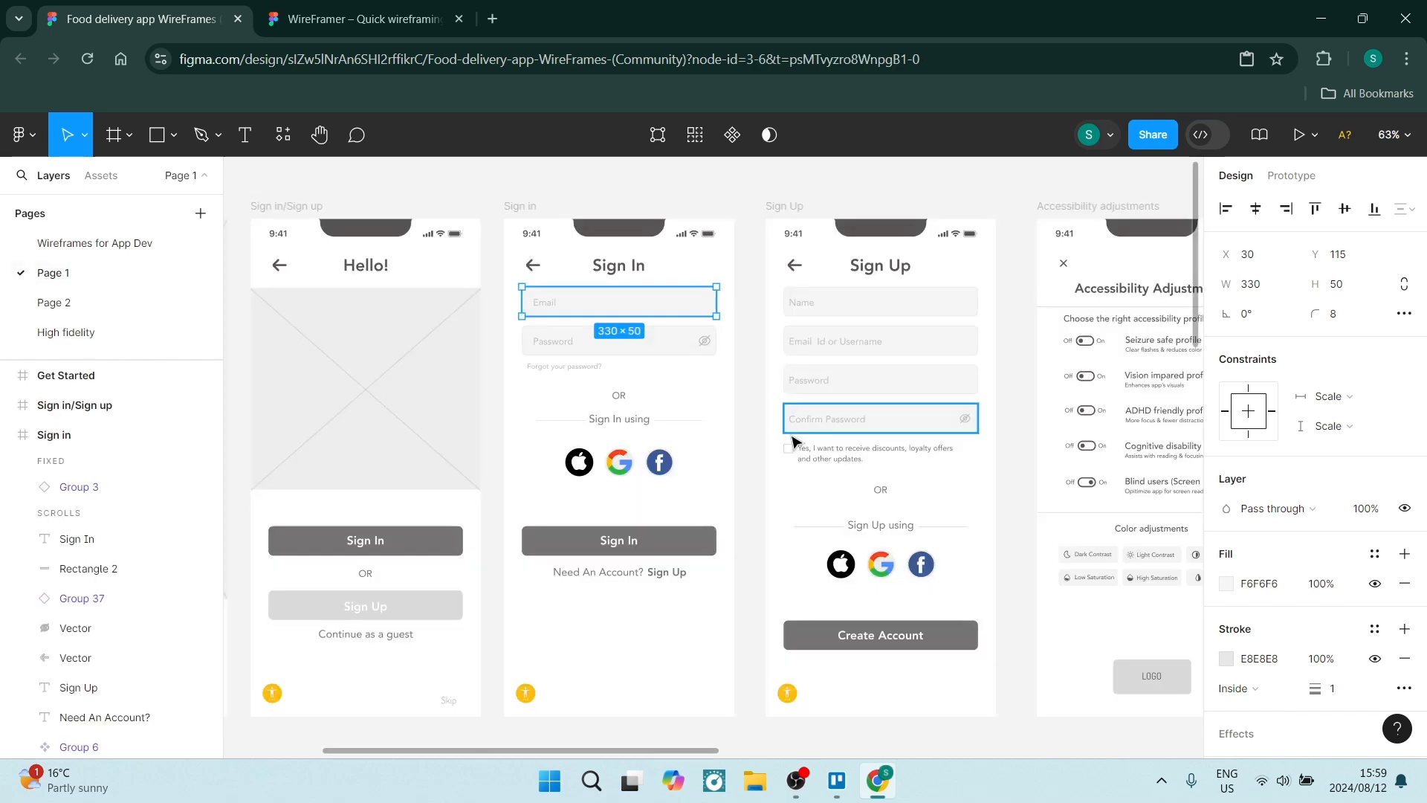
Step: Copy the whole Sign in screen from Page 1 and paste it into the Phone Screen frame
left_click(618, 419)
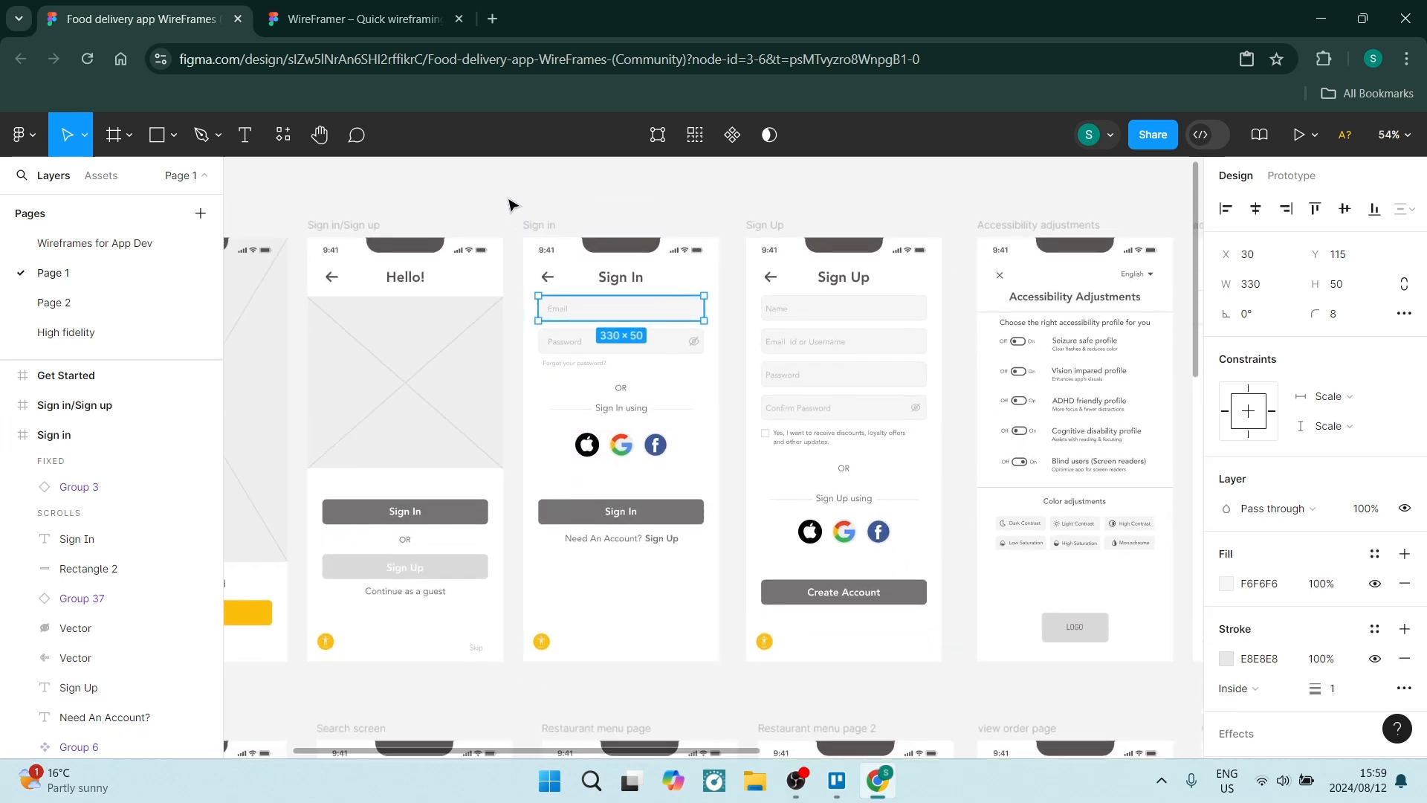
left_click(620, 410)
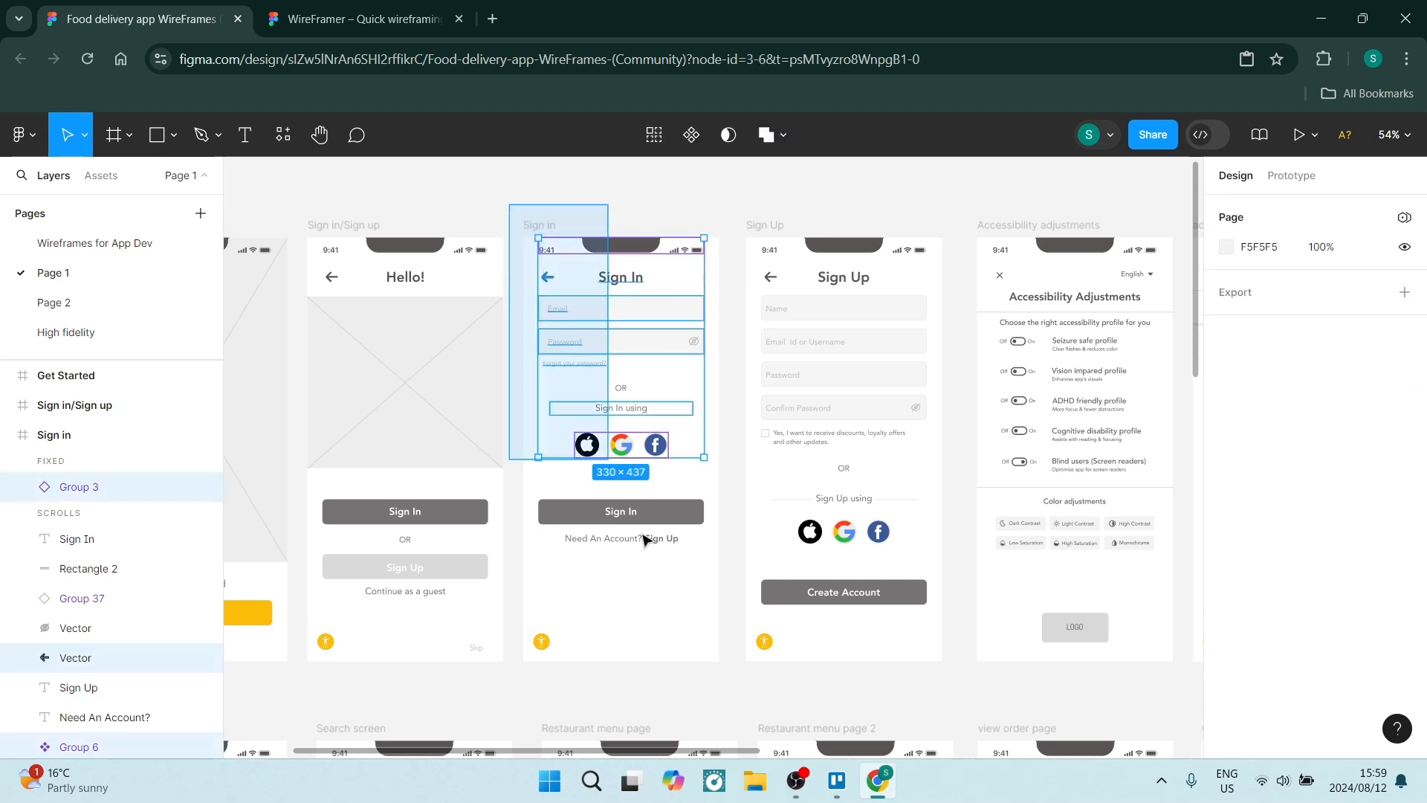
left_click(618, 364)
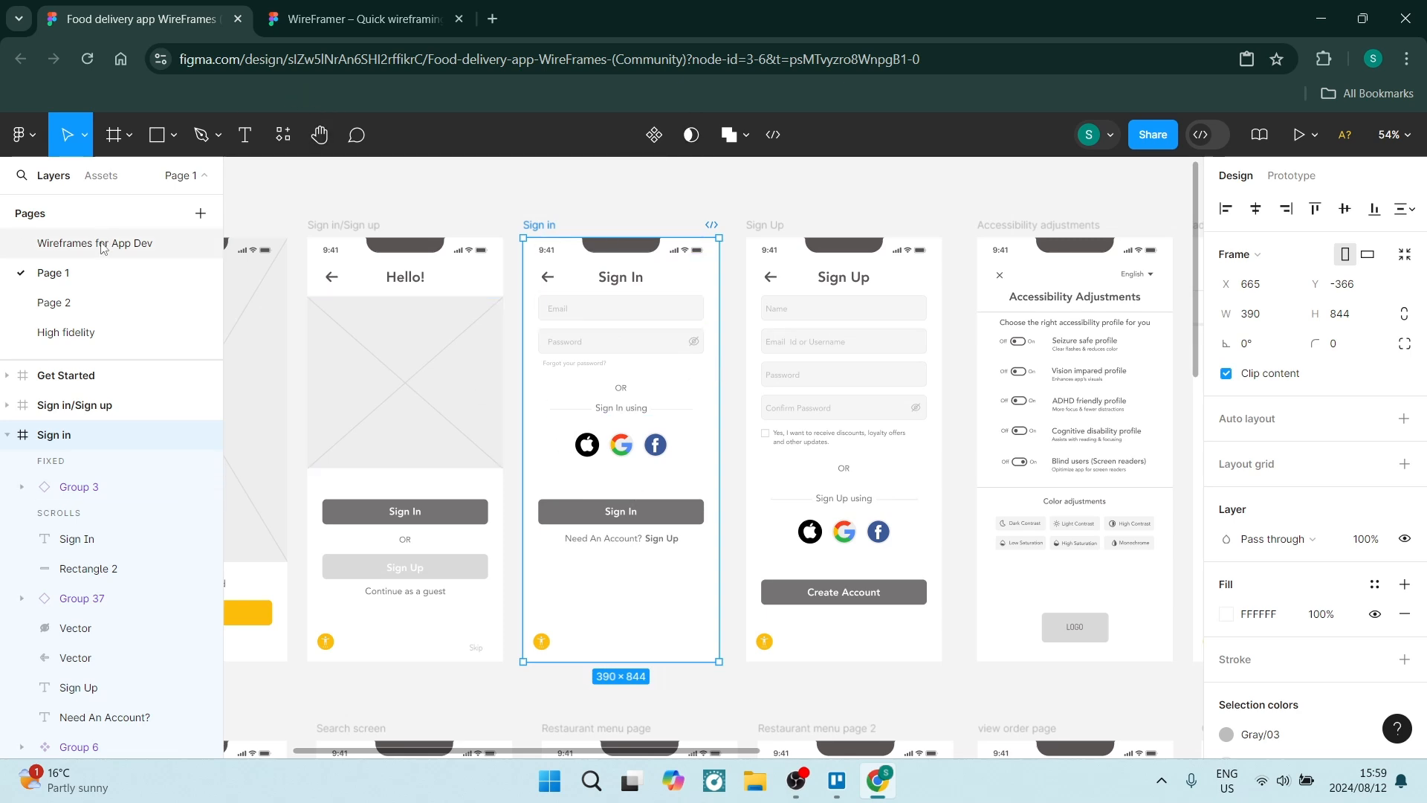
left_click(94, 242)
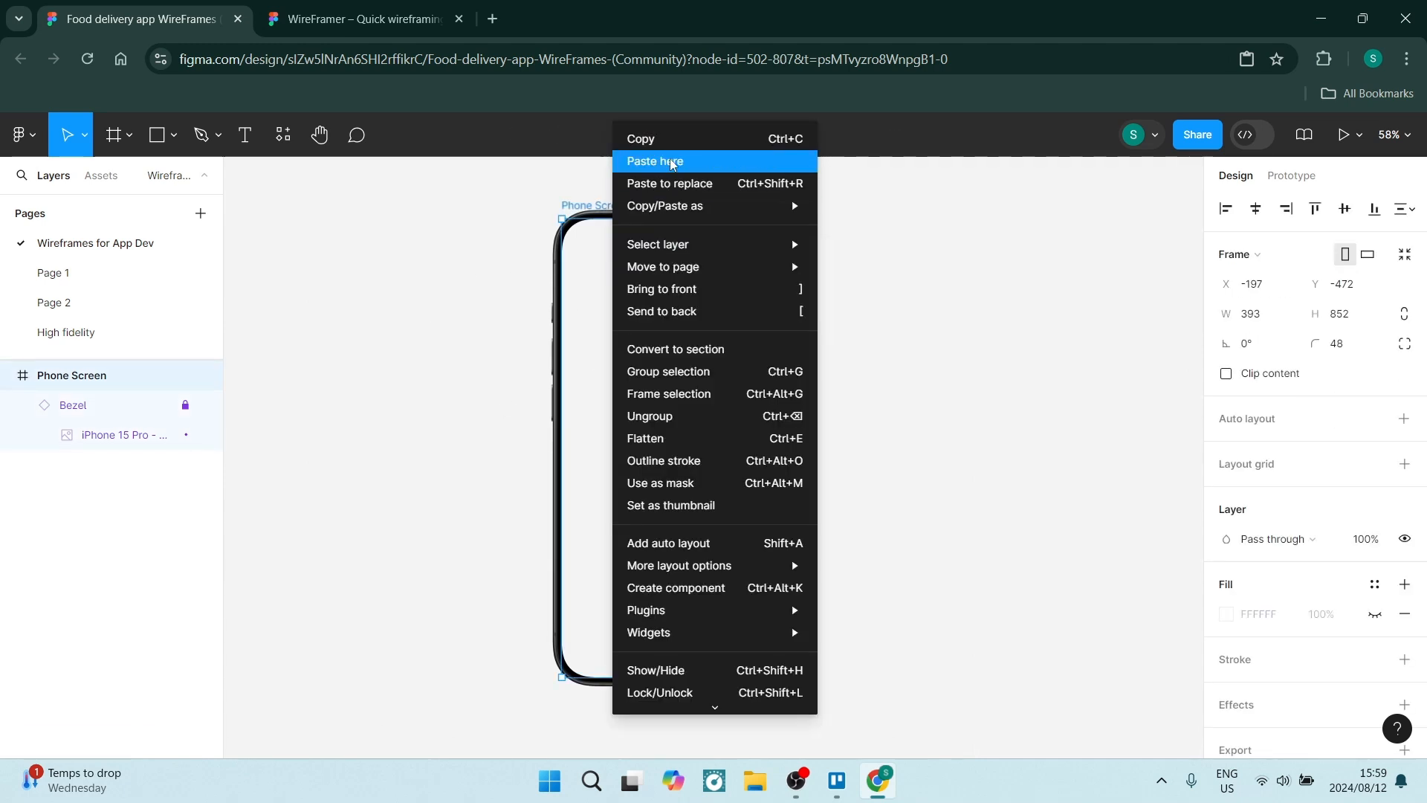
left_click(652, 160)
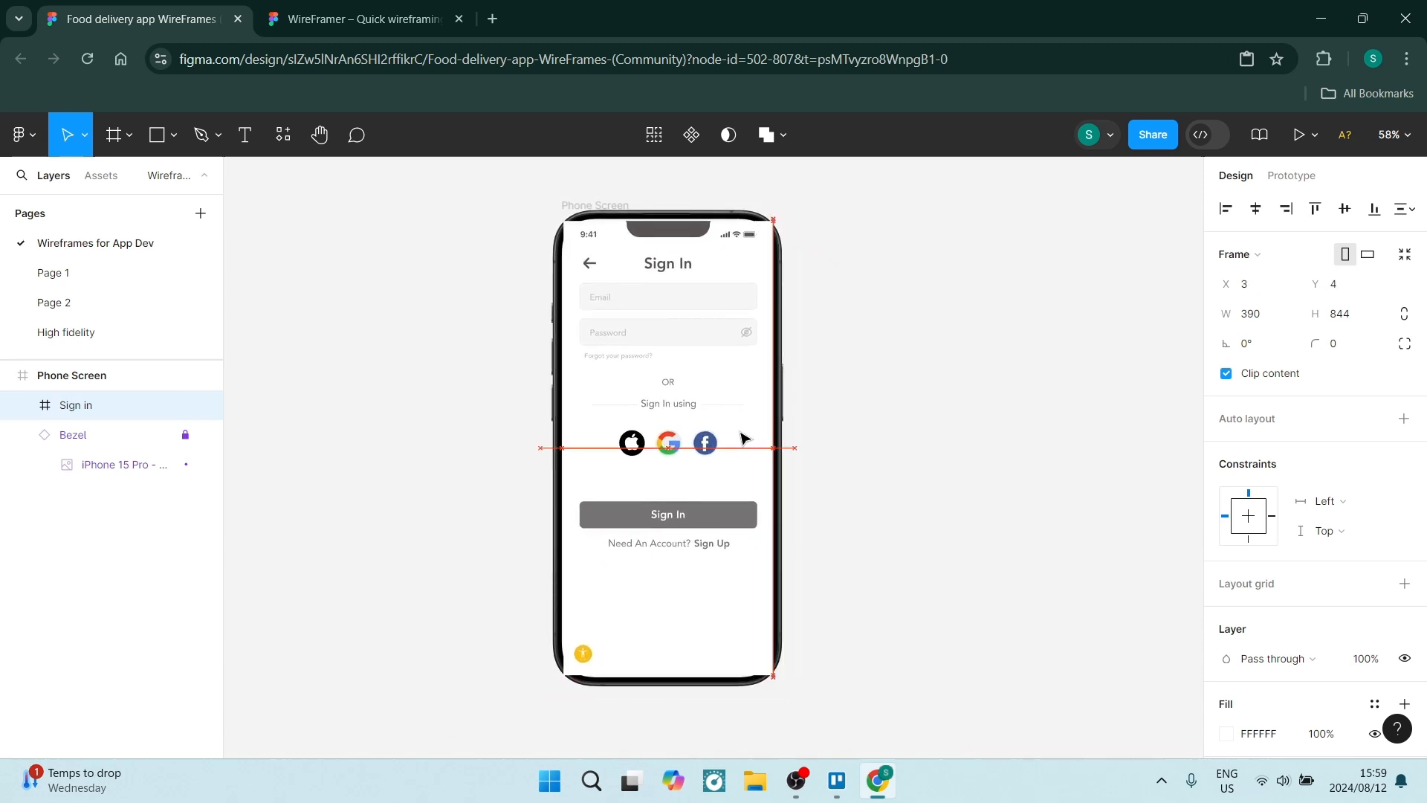
Step: Send the pasted Sign in screen behind the iPhone bezel and reselect it to expand its layers
left_click(667, 400)
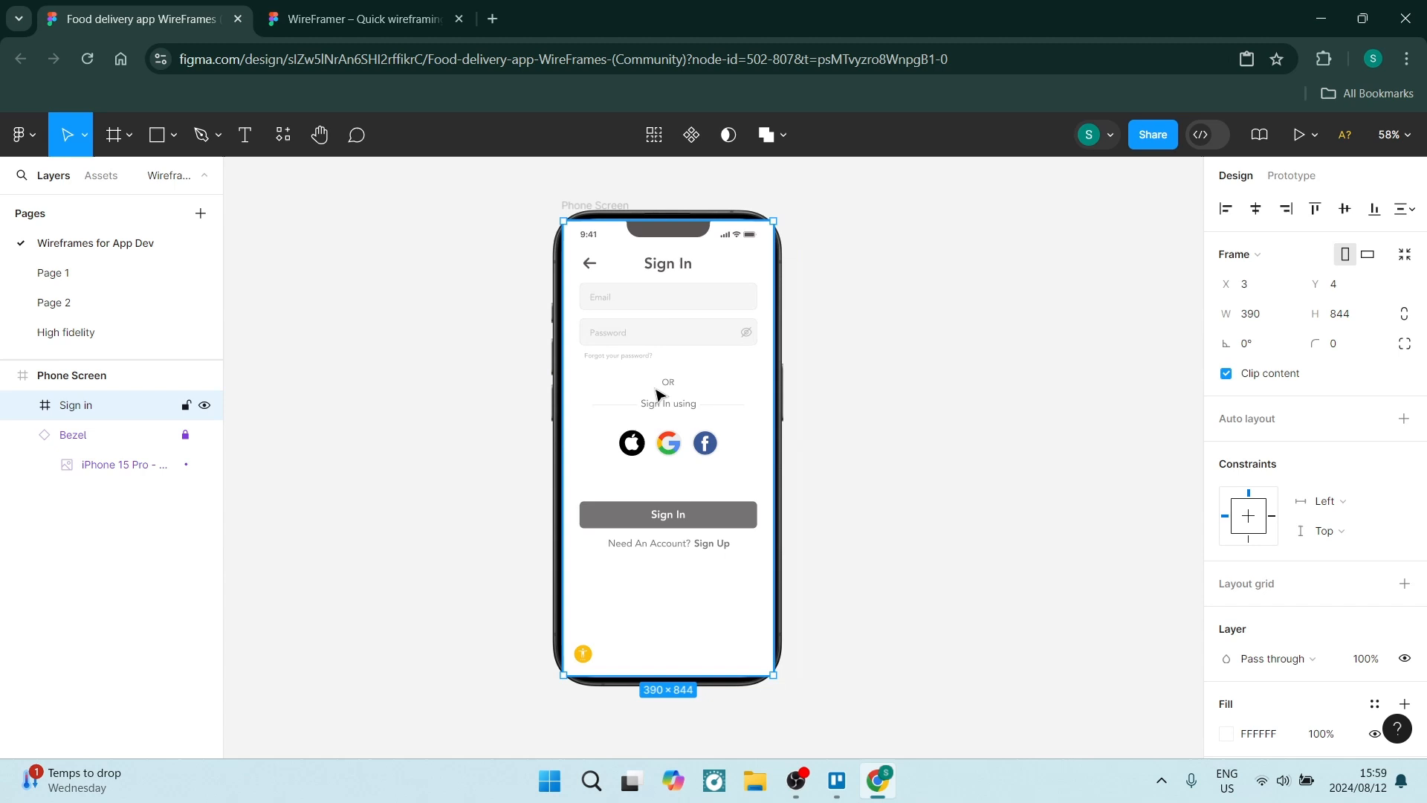
right_click(655, 396)
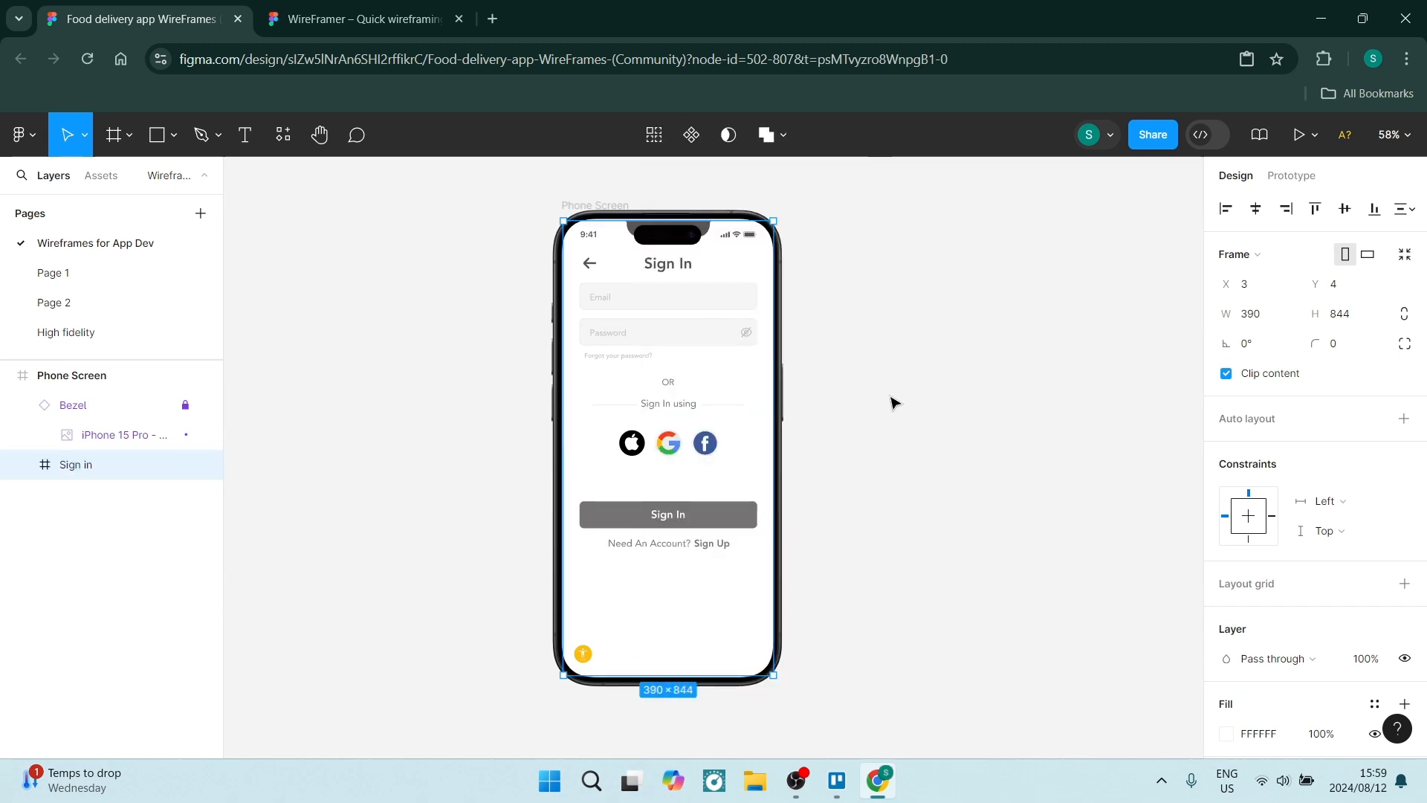
left_click(892, 402)
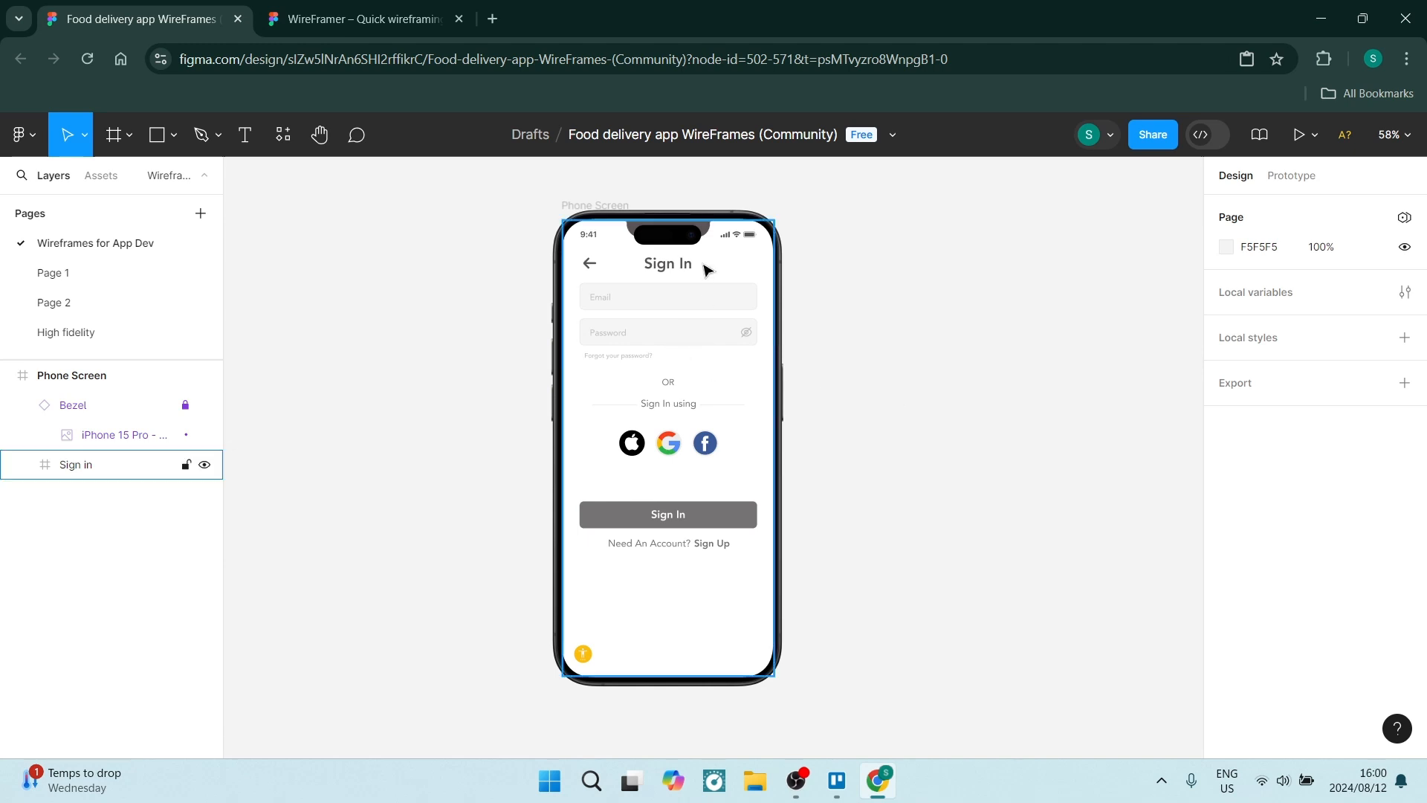
left_click(667, 446)
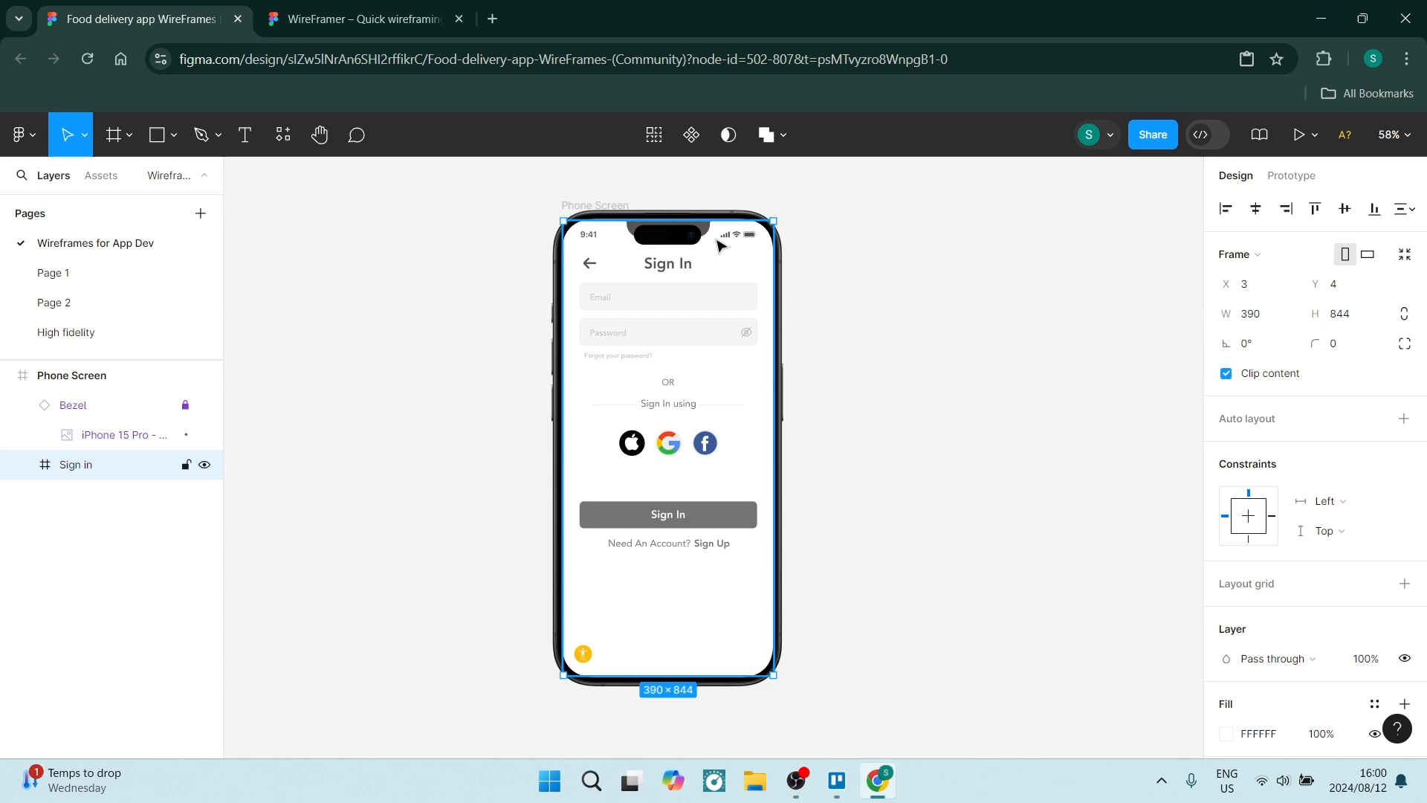
mouse_move(710, 236)
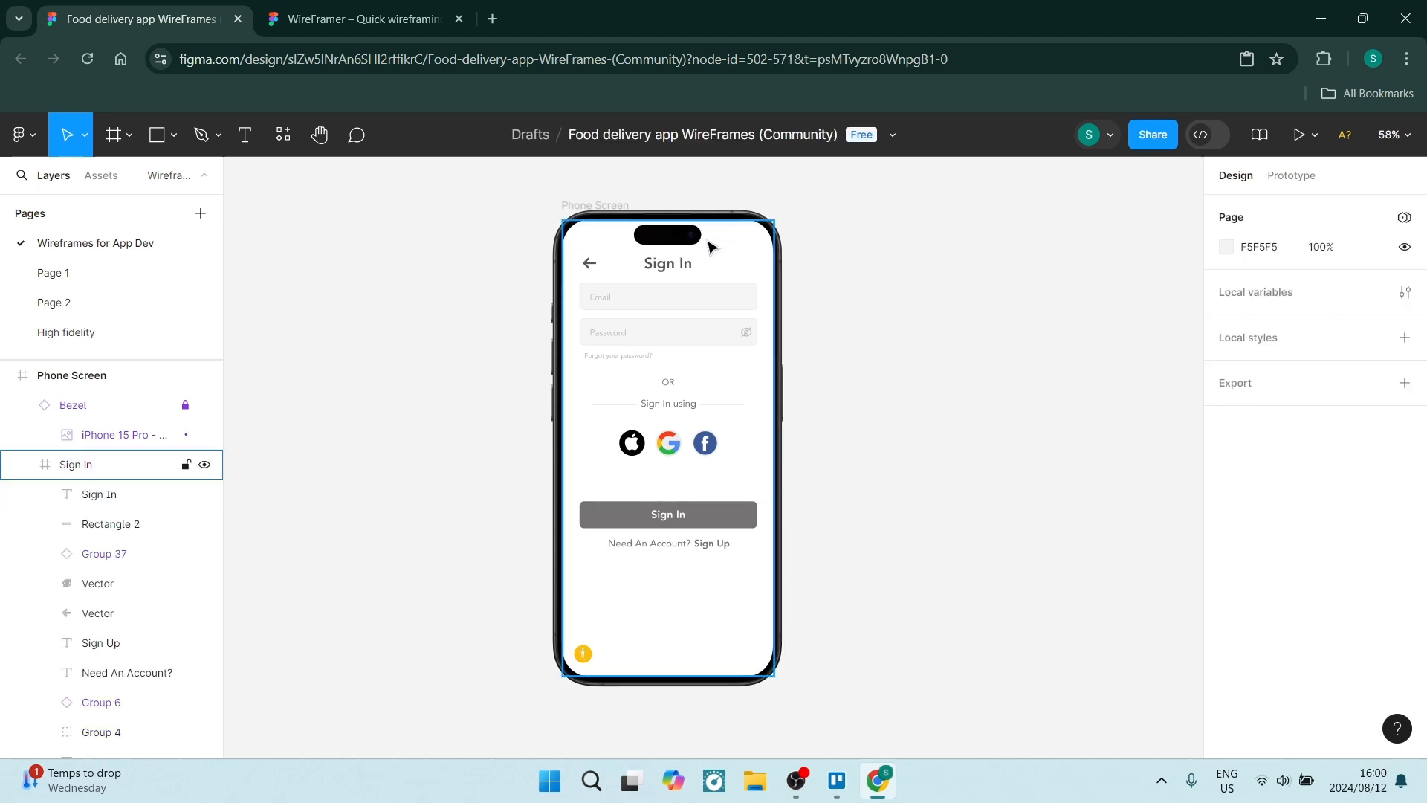
left_click(466, 375)
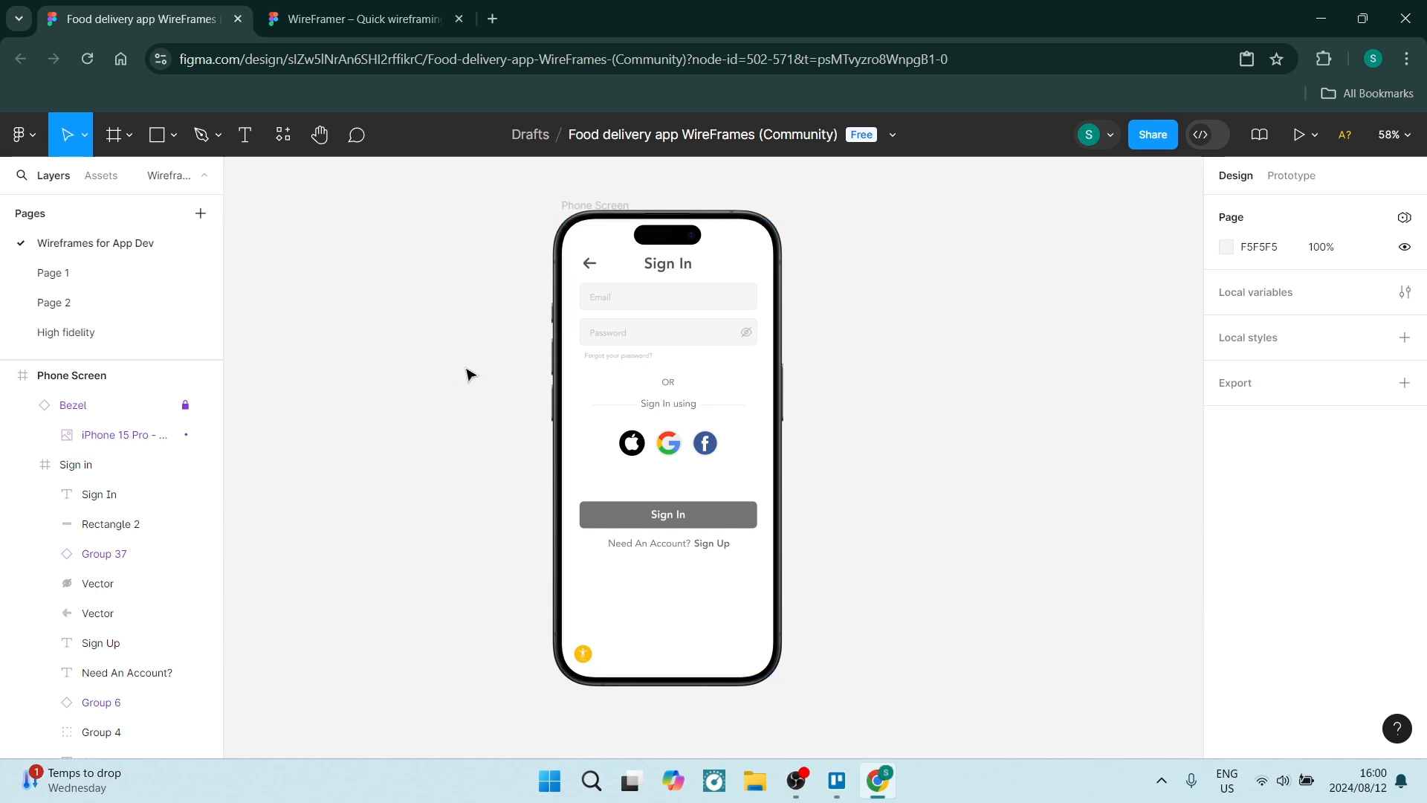
left_click(673, 558)
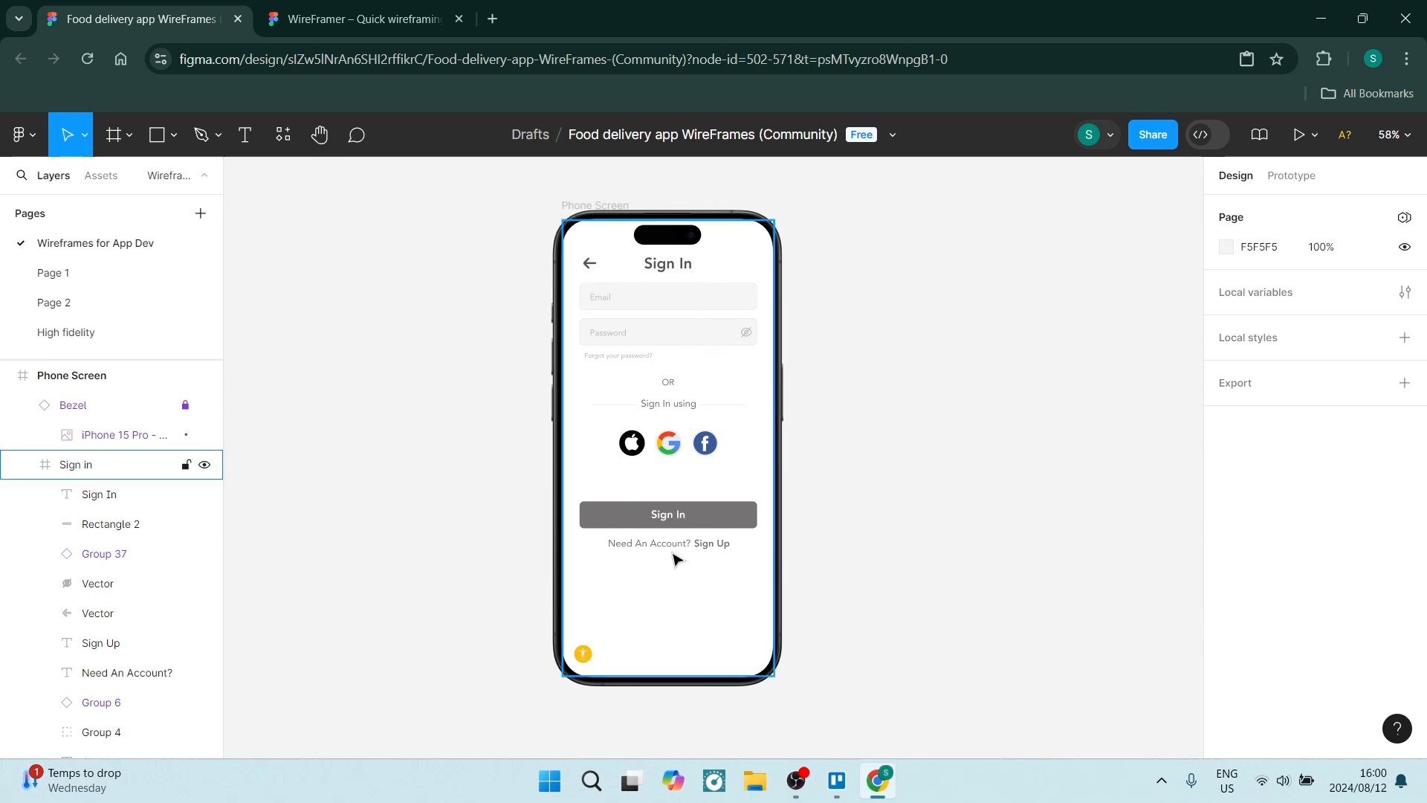
mouse_move(672, 443)
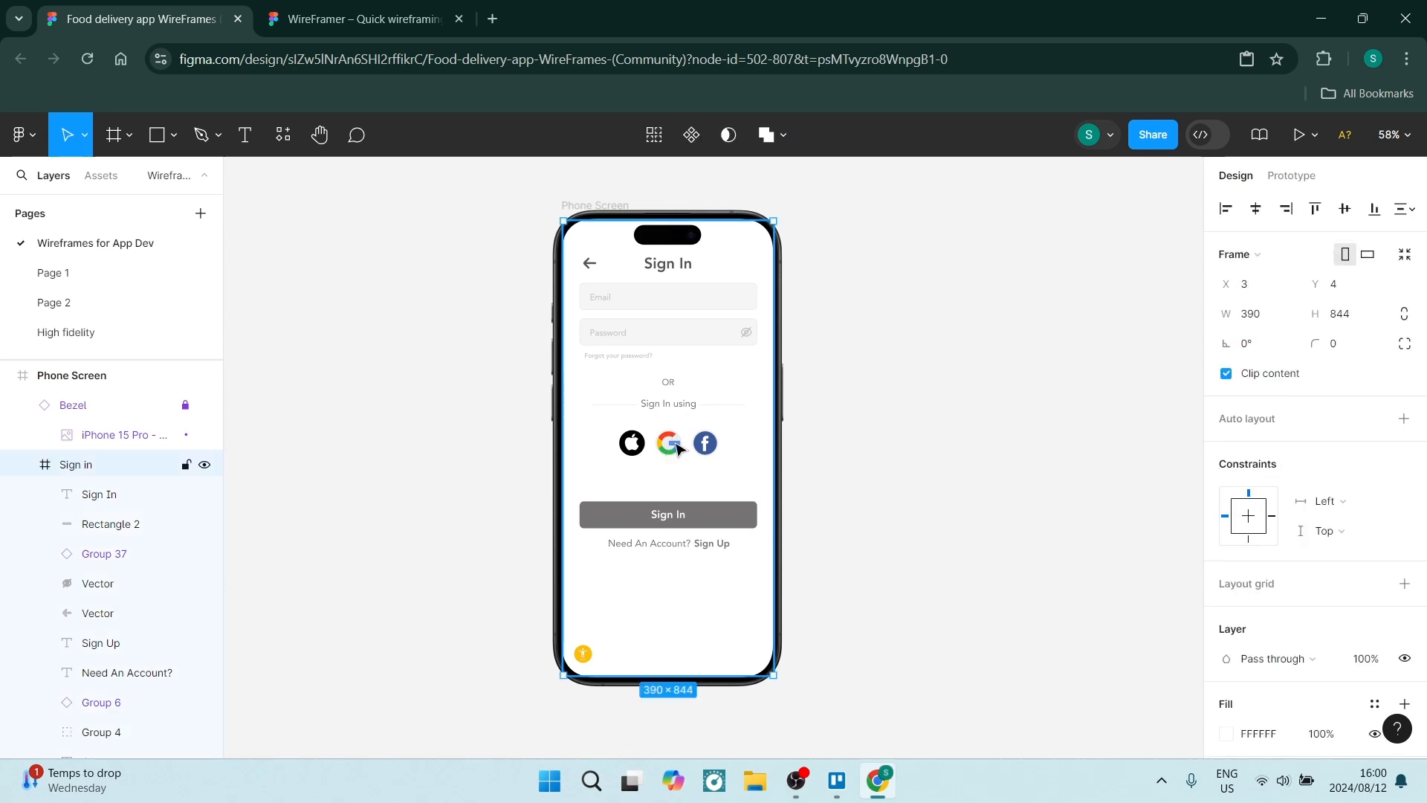
Step: Select the google 1 image inside the pasted screen to confirm it's editable, then return to Page 1
left_click(668, 443)
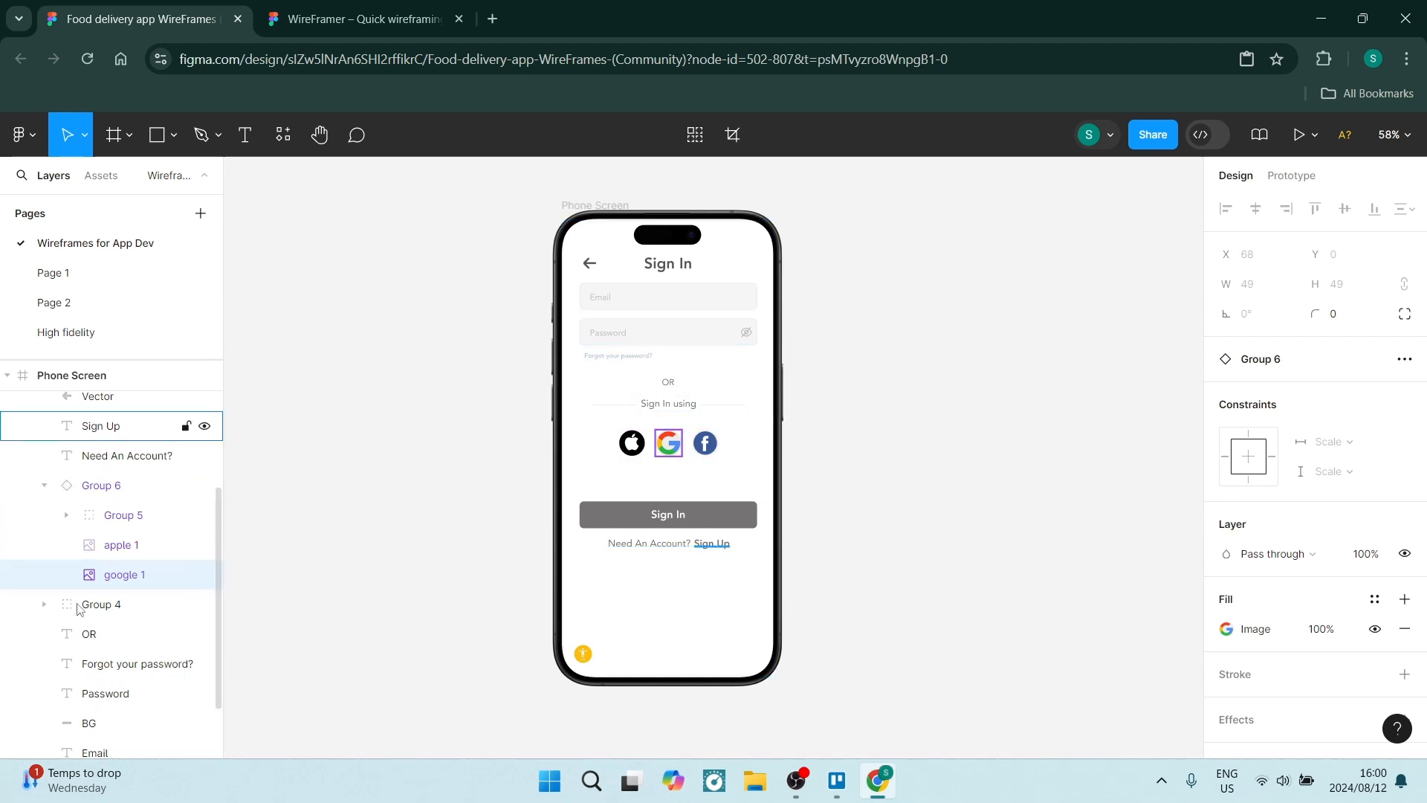
left_click(680, 602)
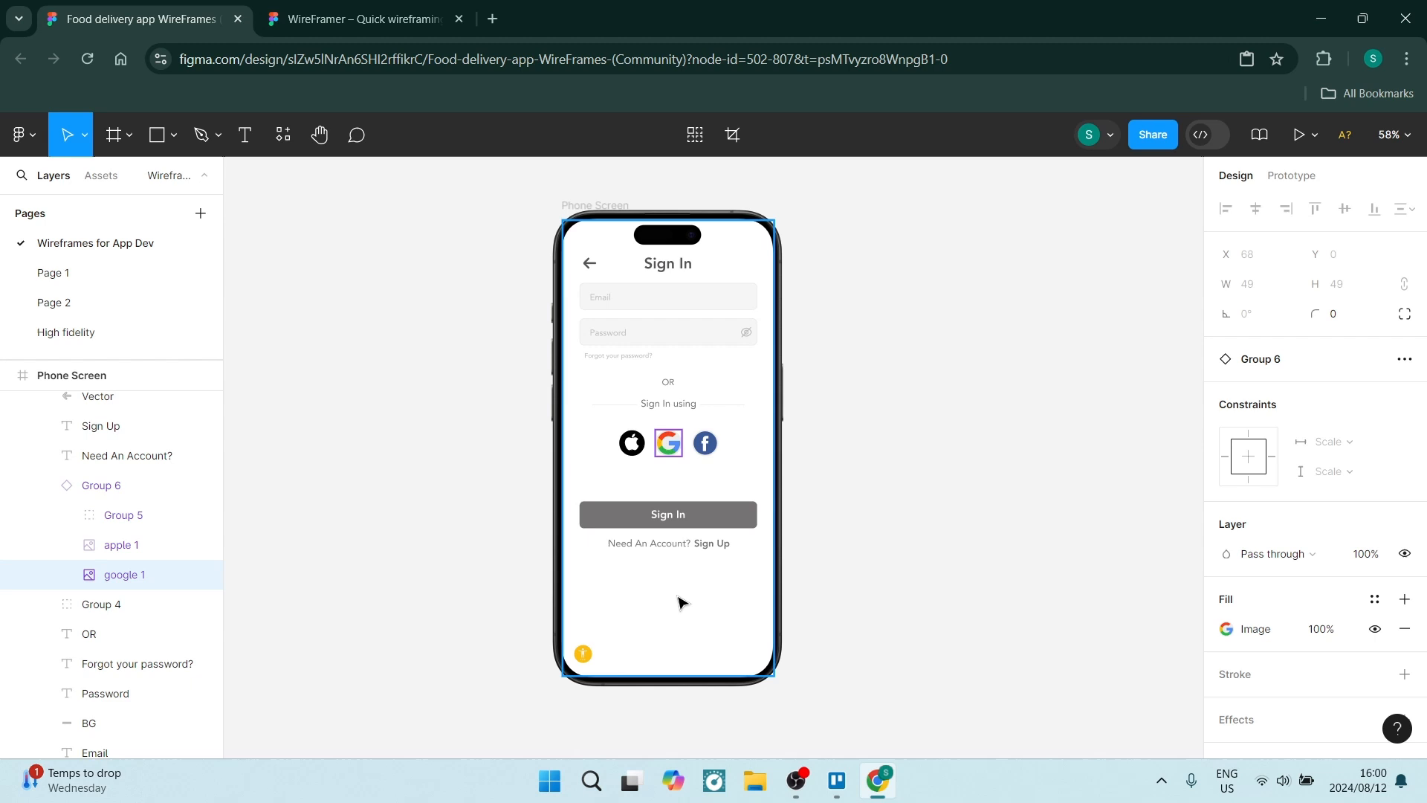
mouse_move(994, 506)
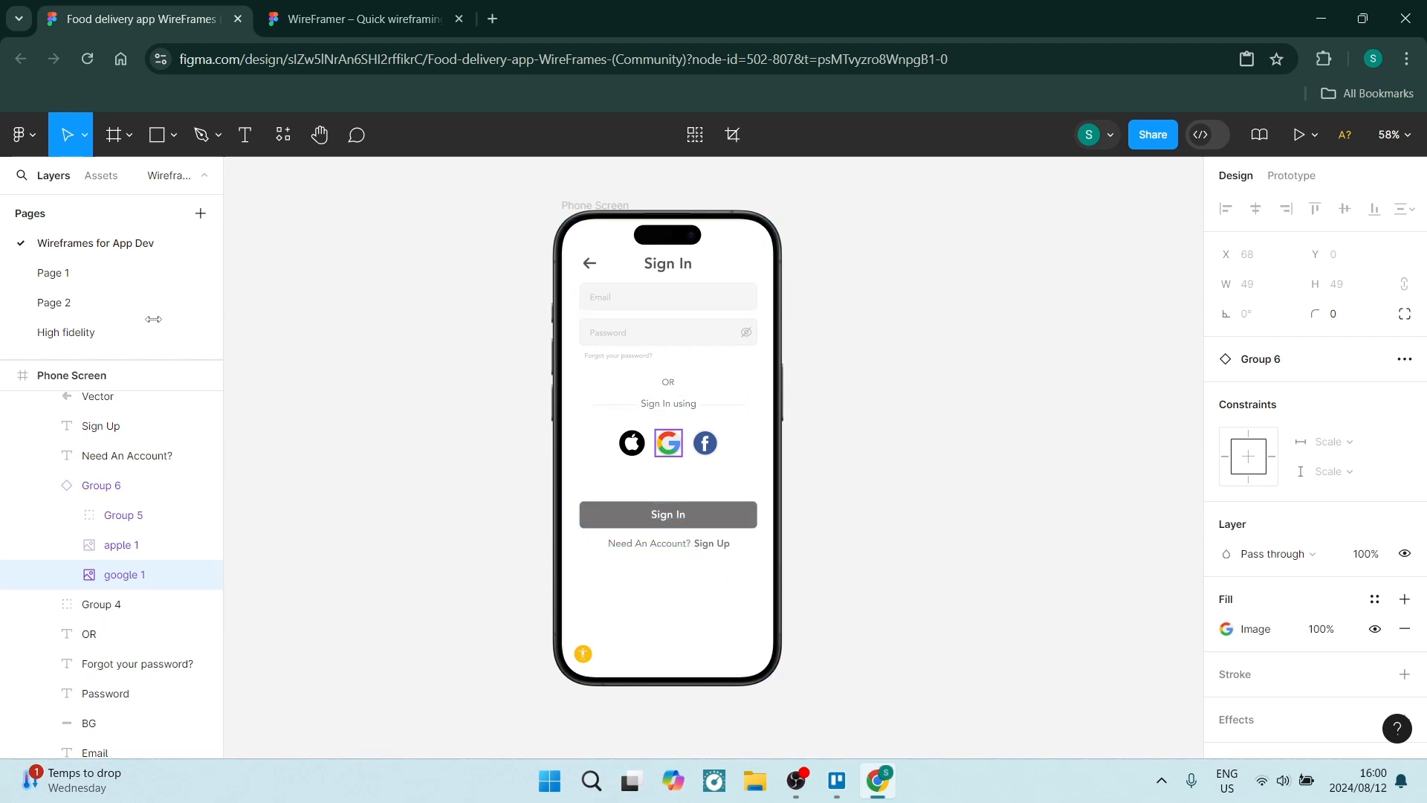
left_click(54, 273)
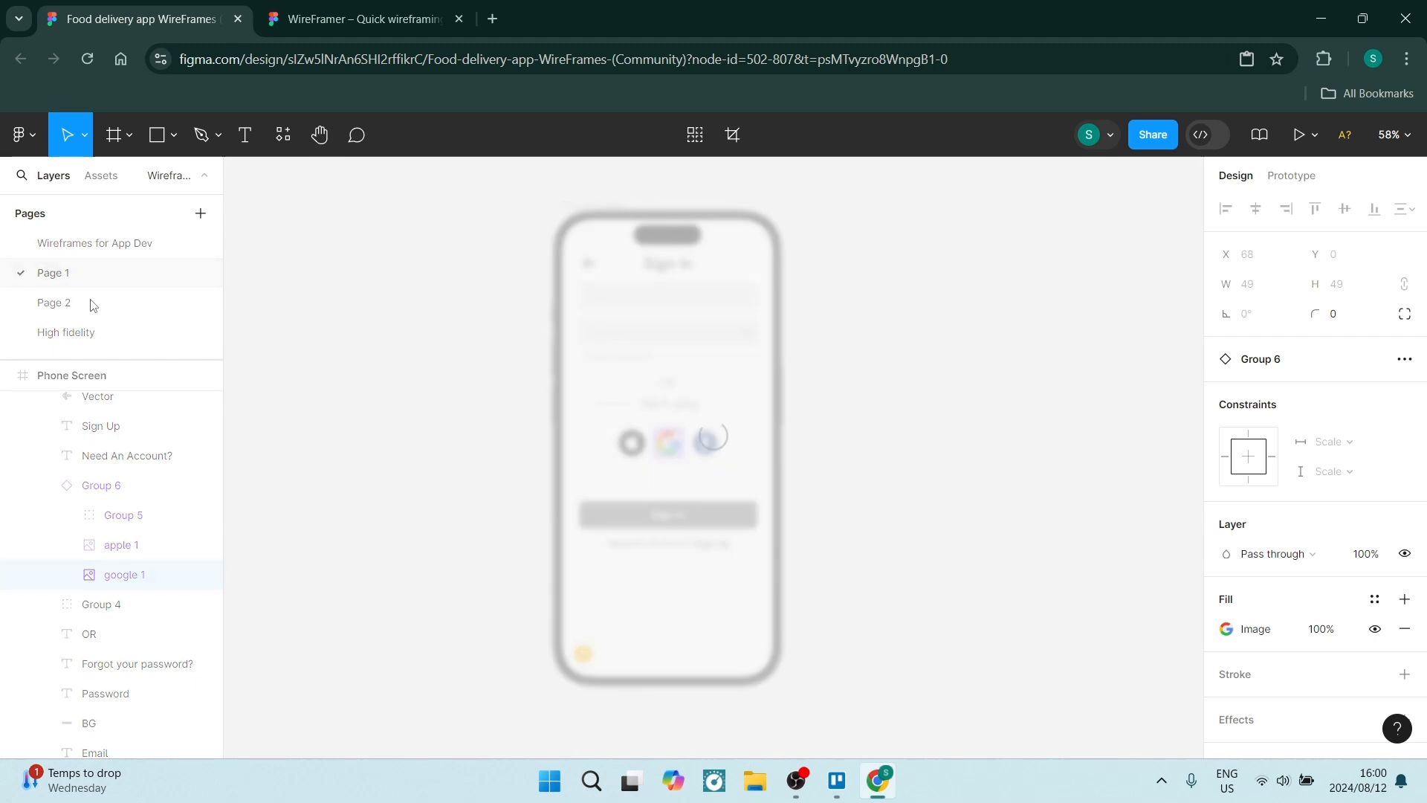
mouse_move(351, 309)
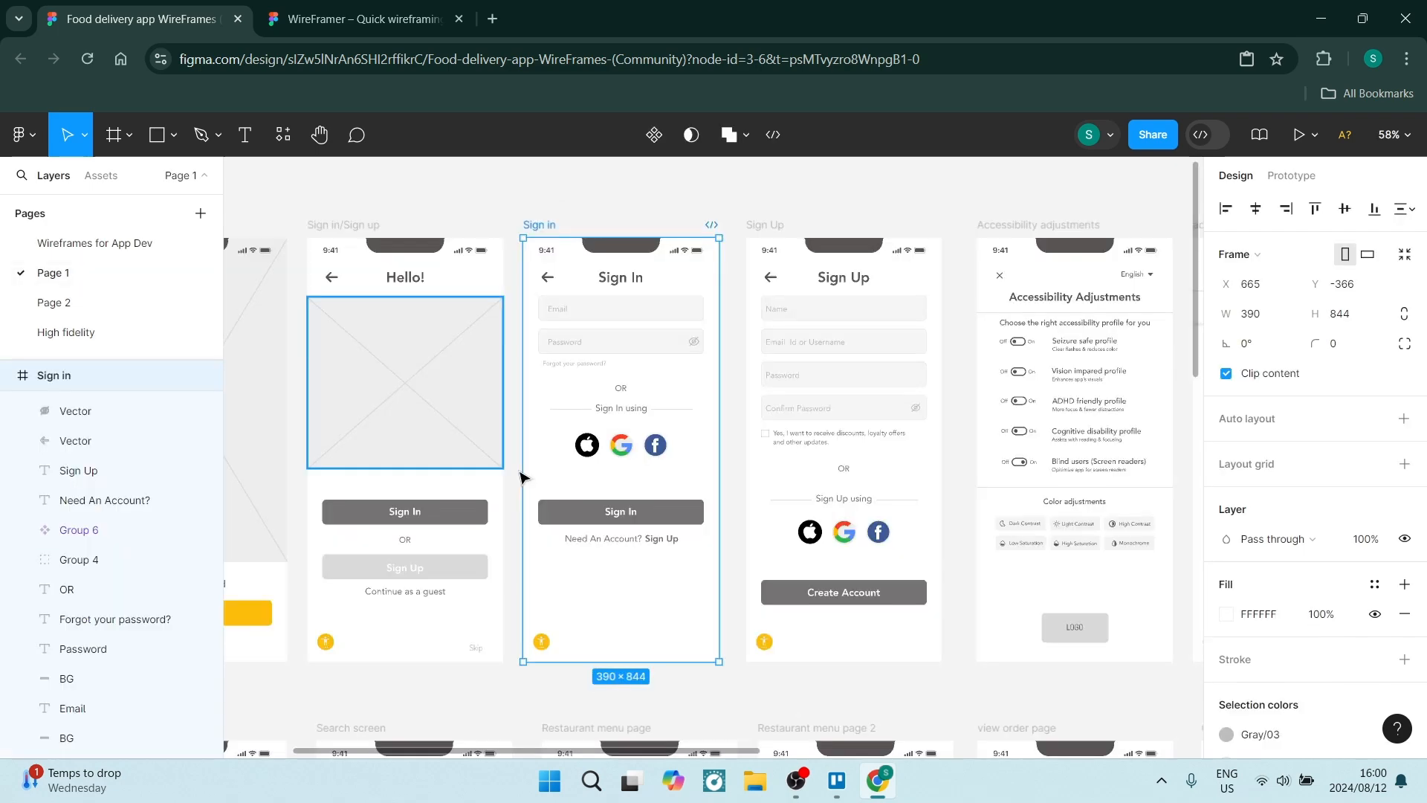
Step: Scroll down to the kit's Search, Restaurant menu and order screens
scroll("down", 3)
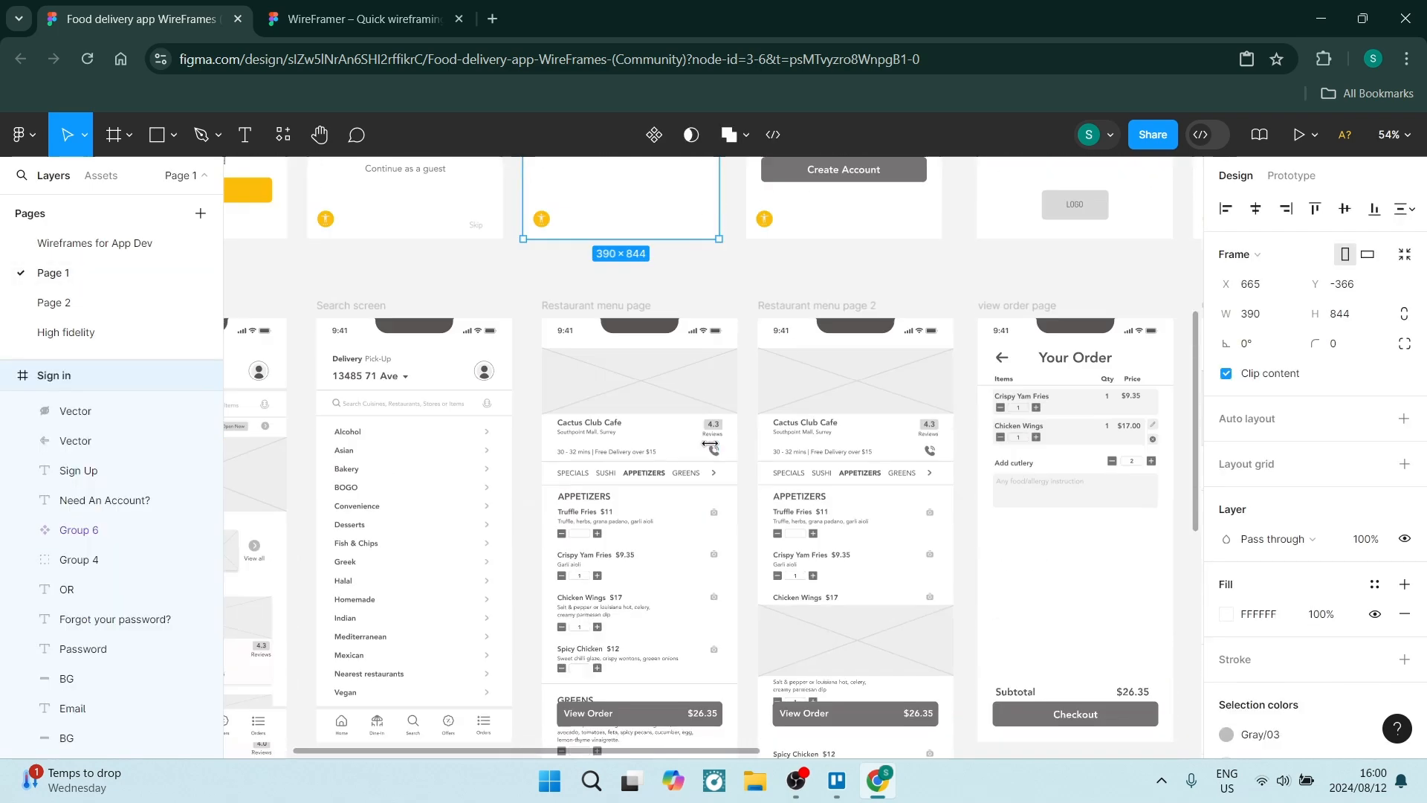